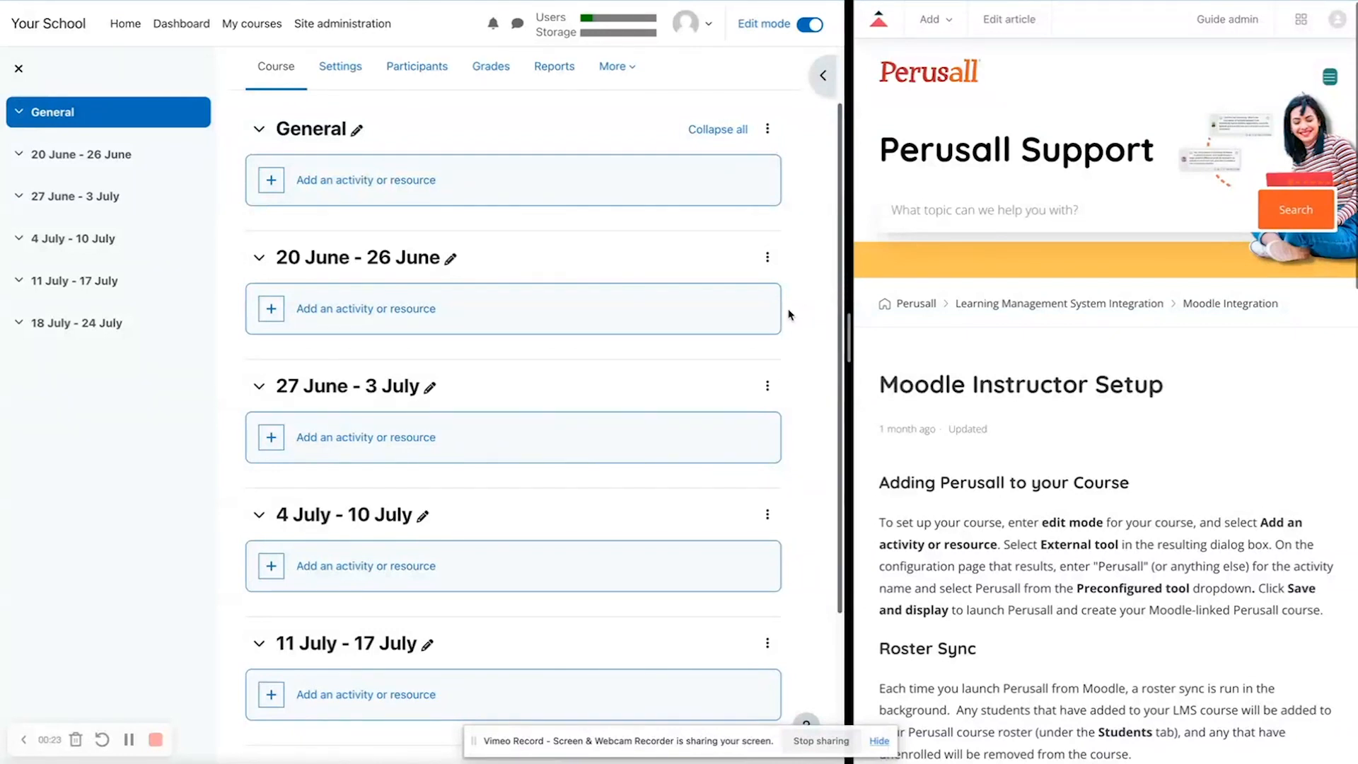
mouse_move(812, 140)
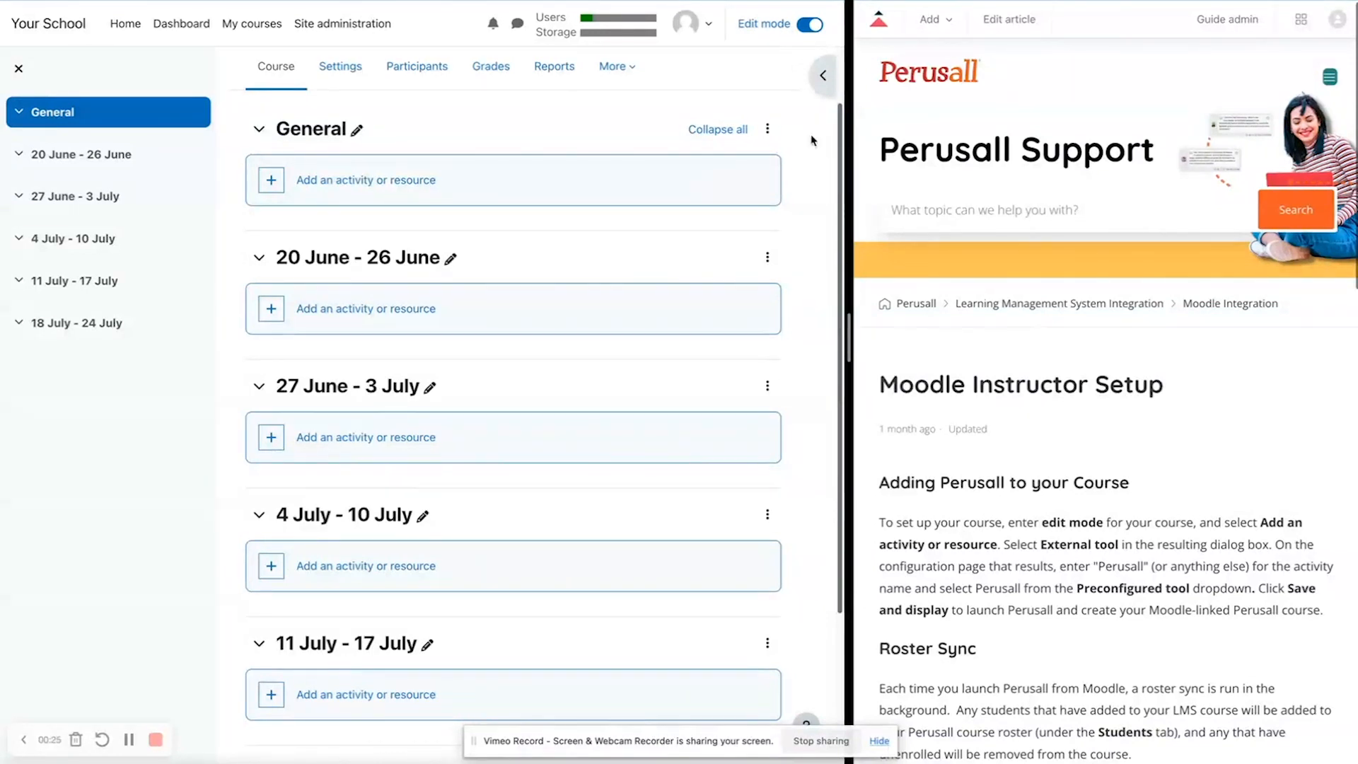
Add an External tool activity named 'Perusall Course'.
scroll(down, 3)
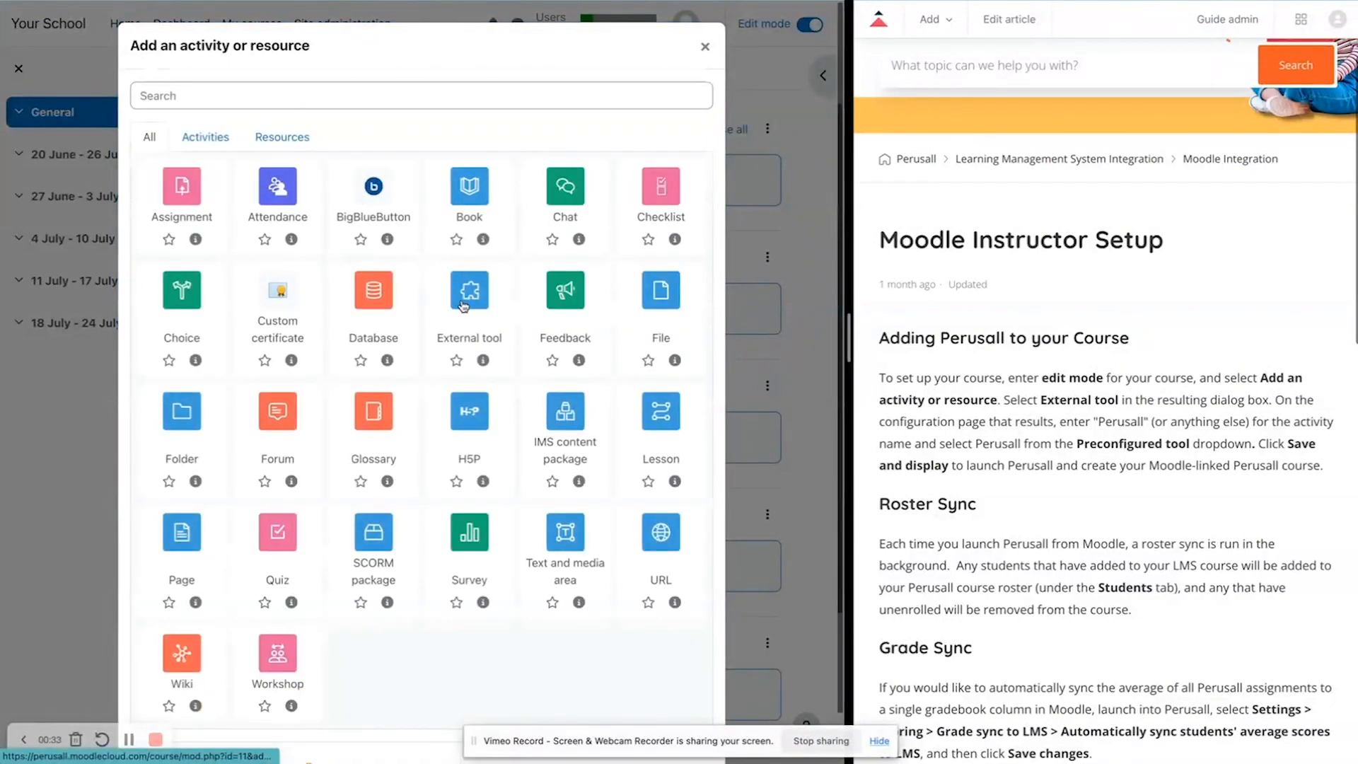
click(468, 290)
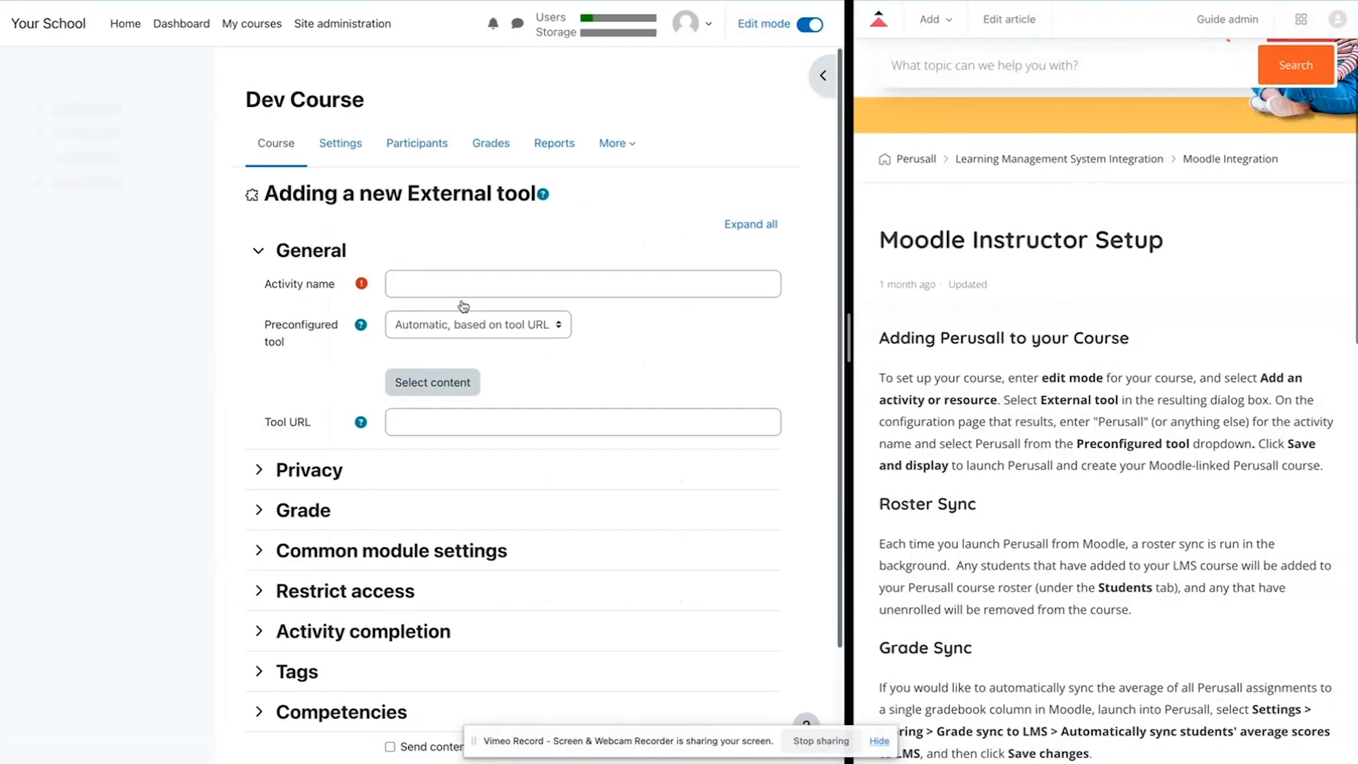
text(Perusall)
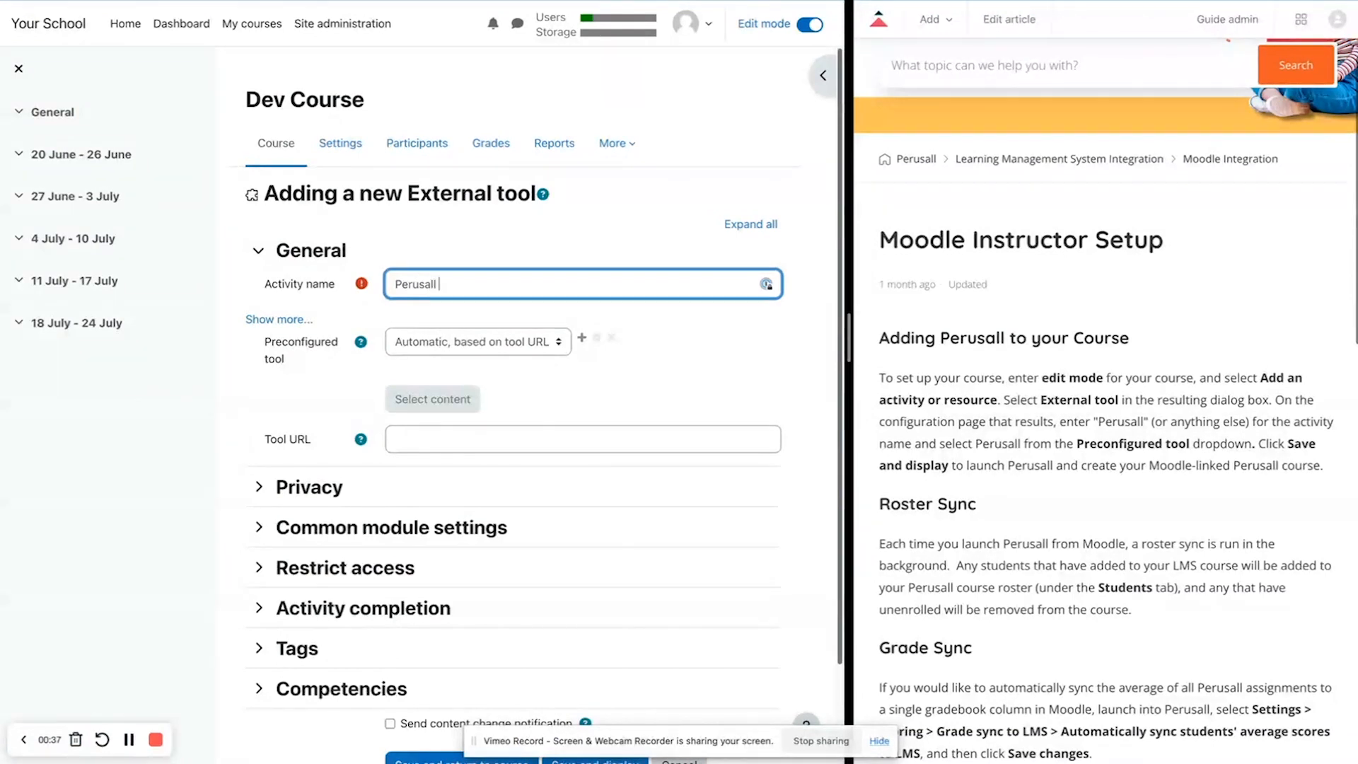
text(Cour)
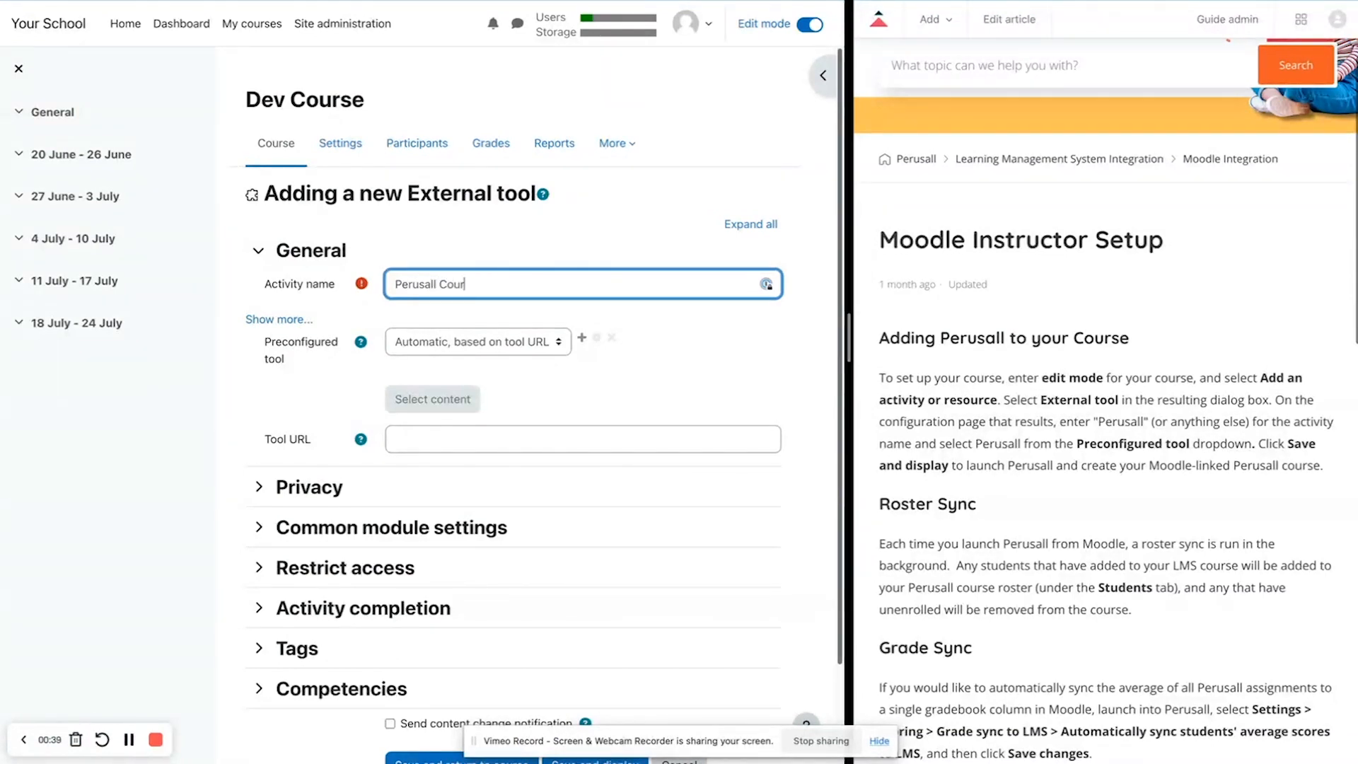
text(se)
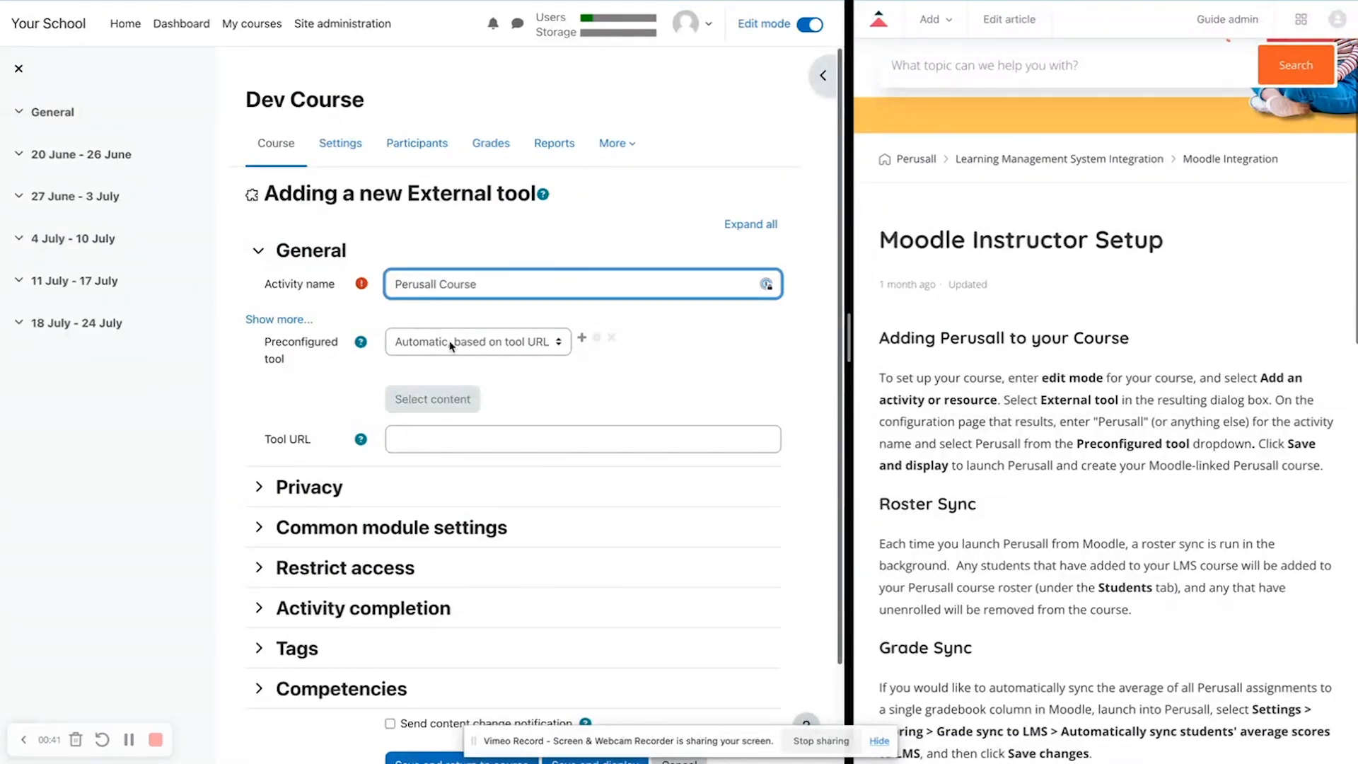
Choose the Perusall 1.3 preconfigured tool and save and display the activity.
click(477, 341)
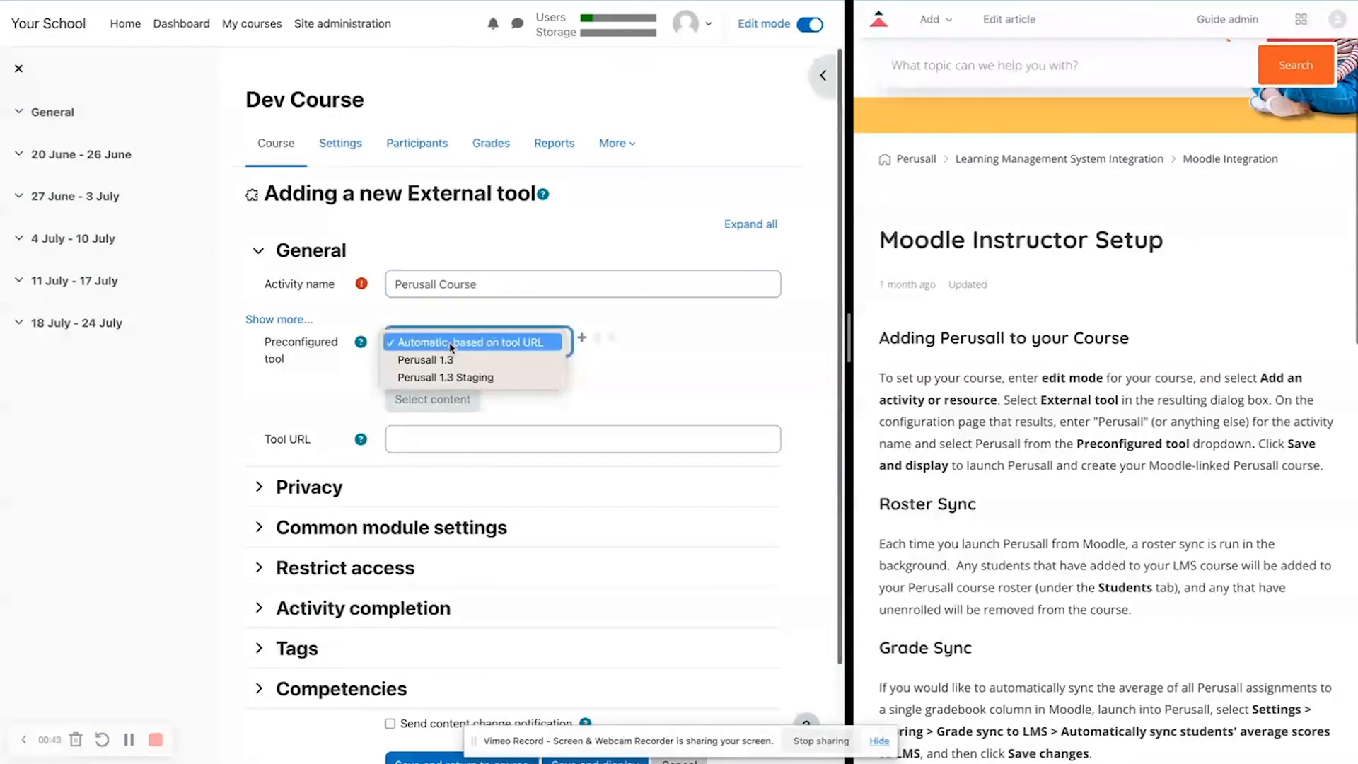
click(472, 341)
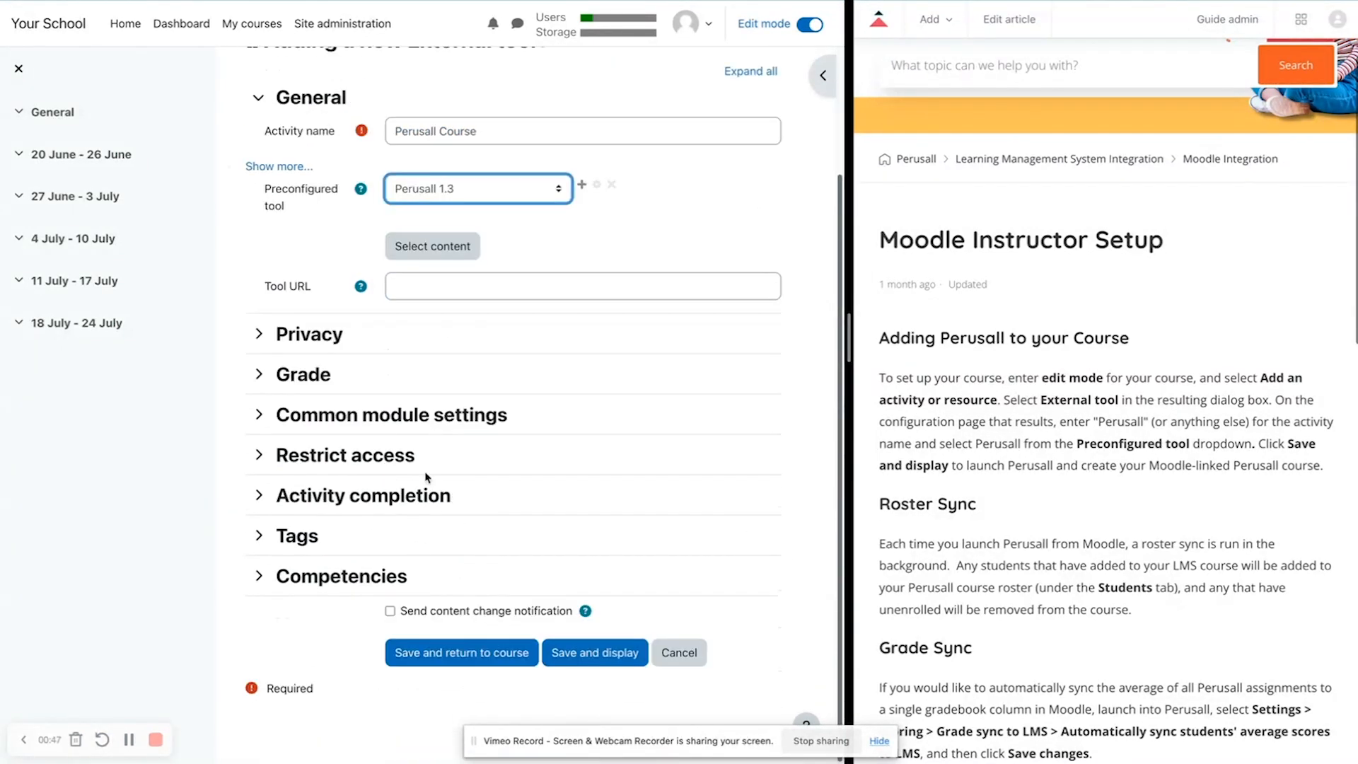
click(594, 652)
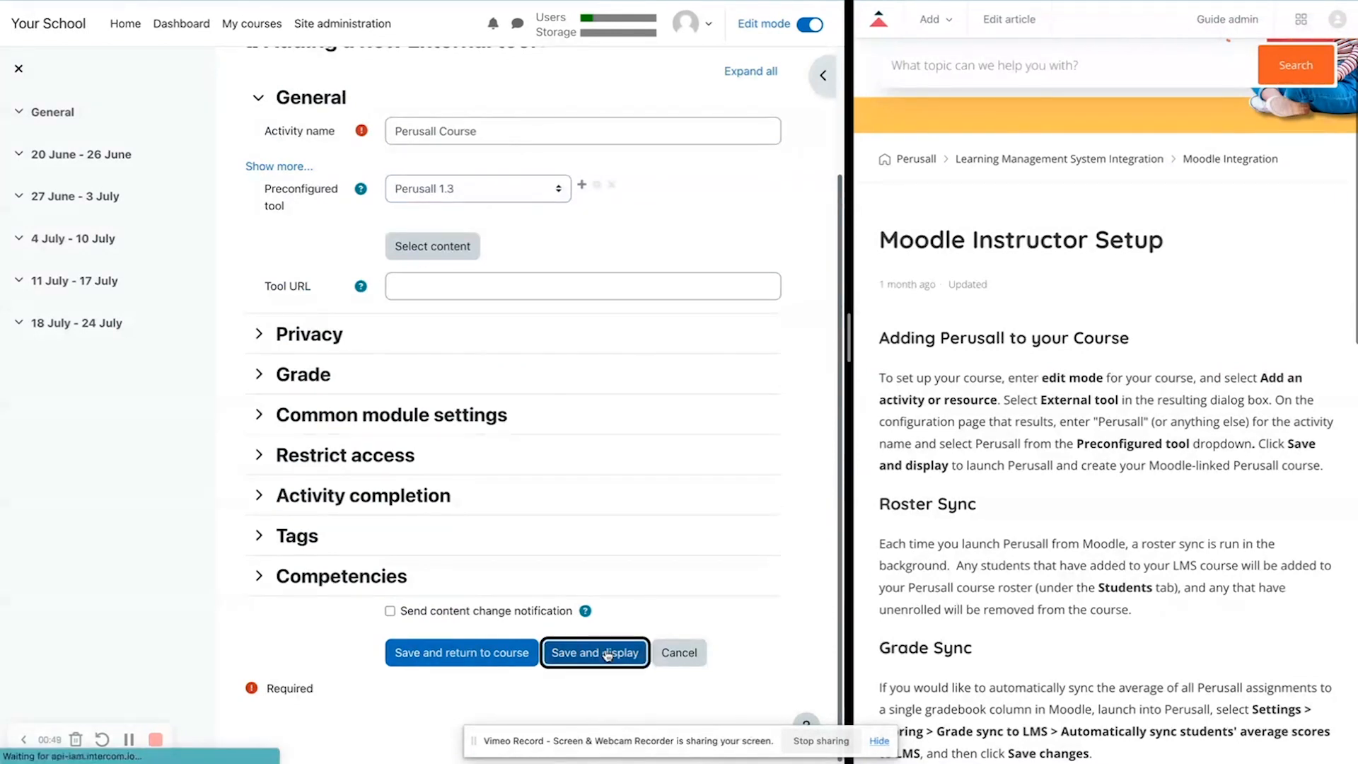
Finish saving so the Perusall Course external tool page loads.
click(595, 652)
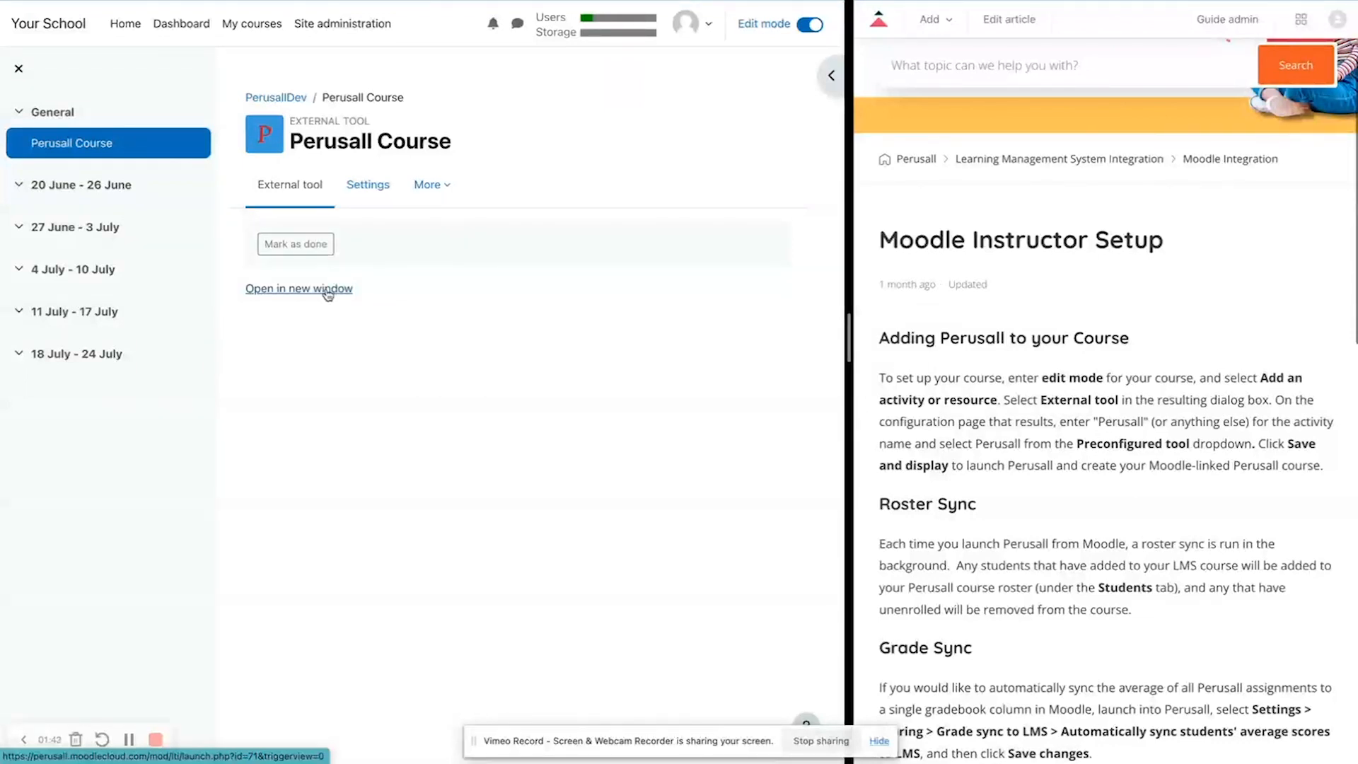
Launch the Perusall Course tool in a new window, reaching the Dev Course settings.
click(299, 288)
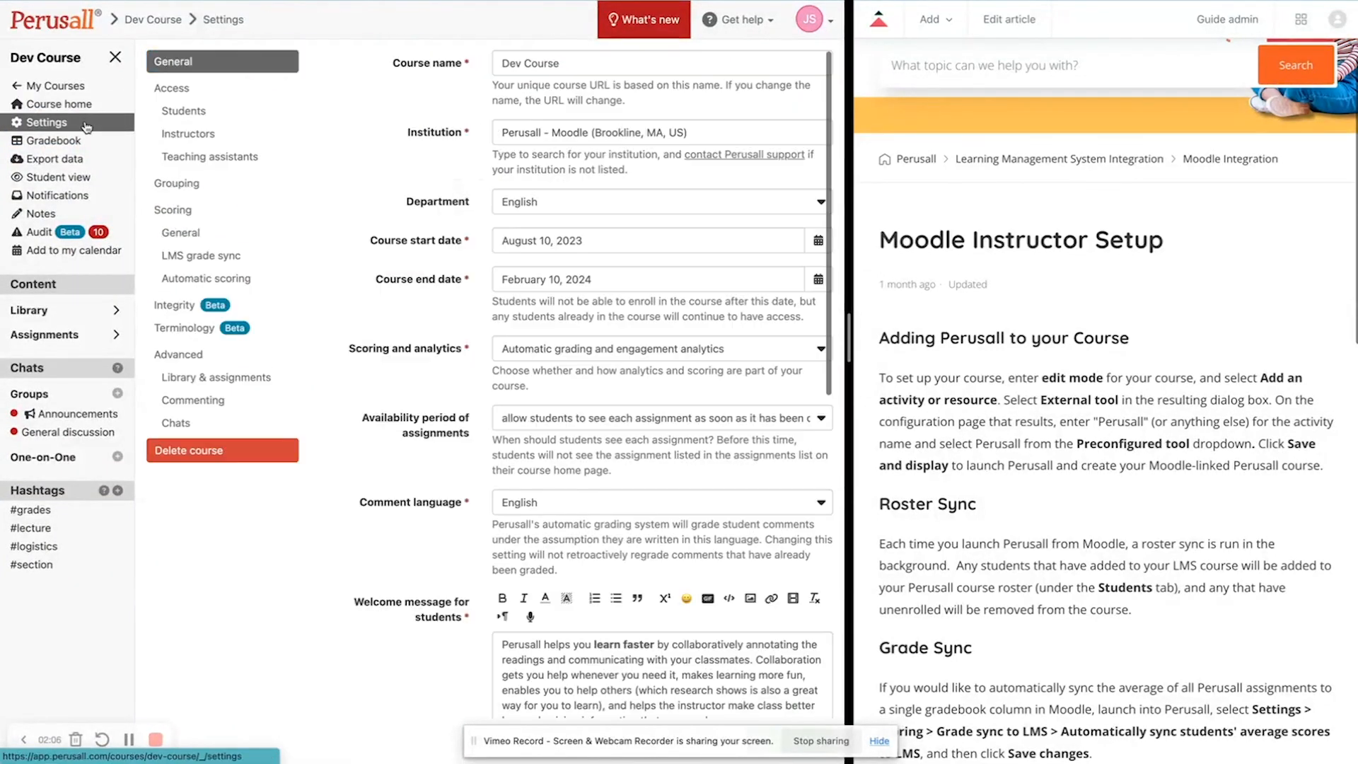
Under Scoring > LMS grade sync, have Perusall create gradebook columns automatically for each assignment.
click(172, 210)
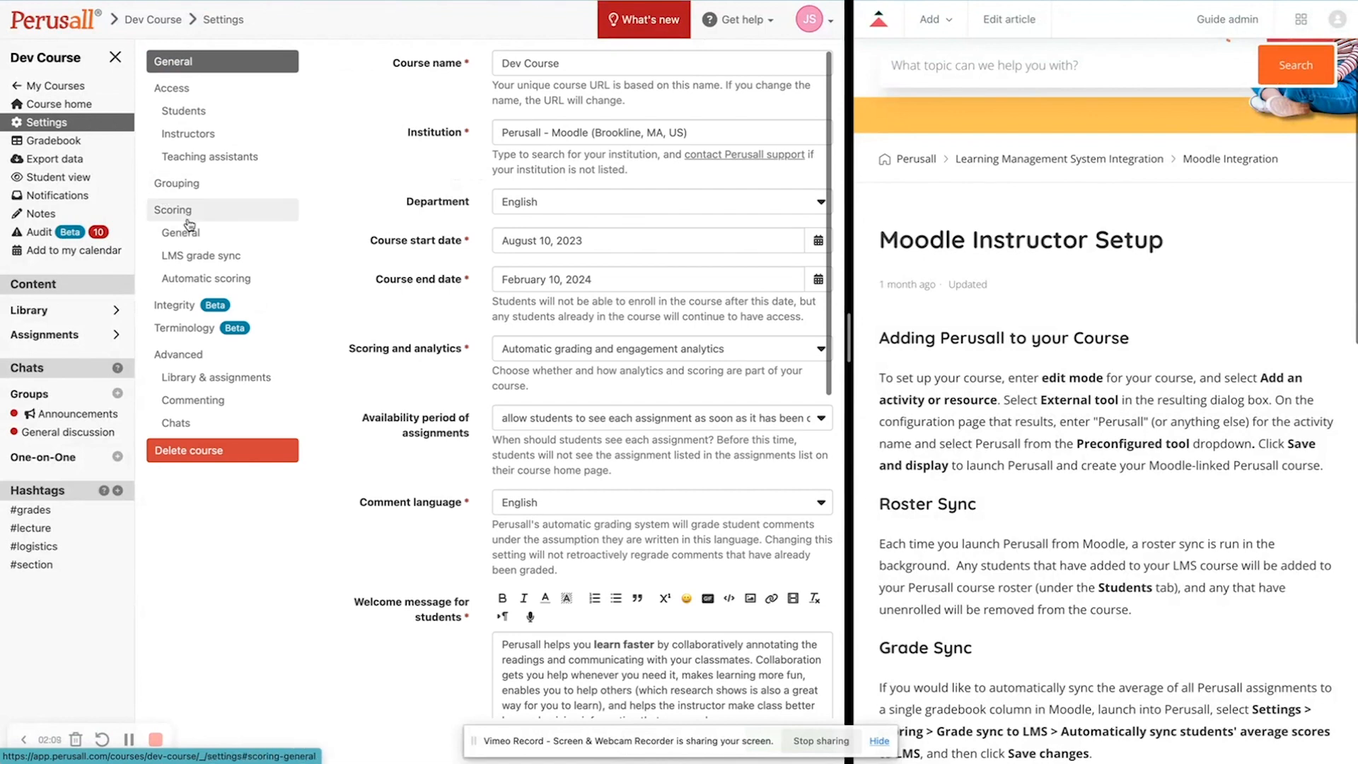
click(200, 256)
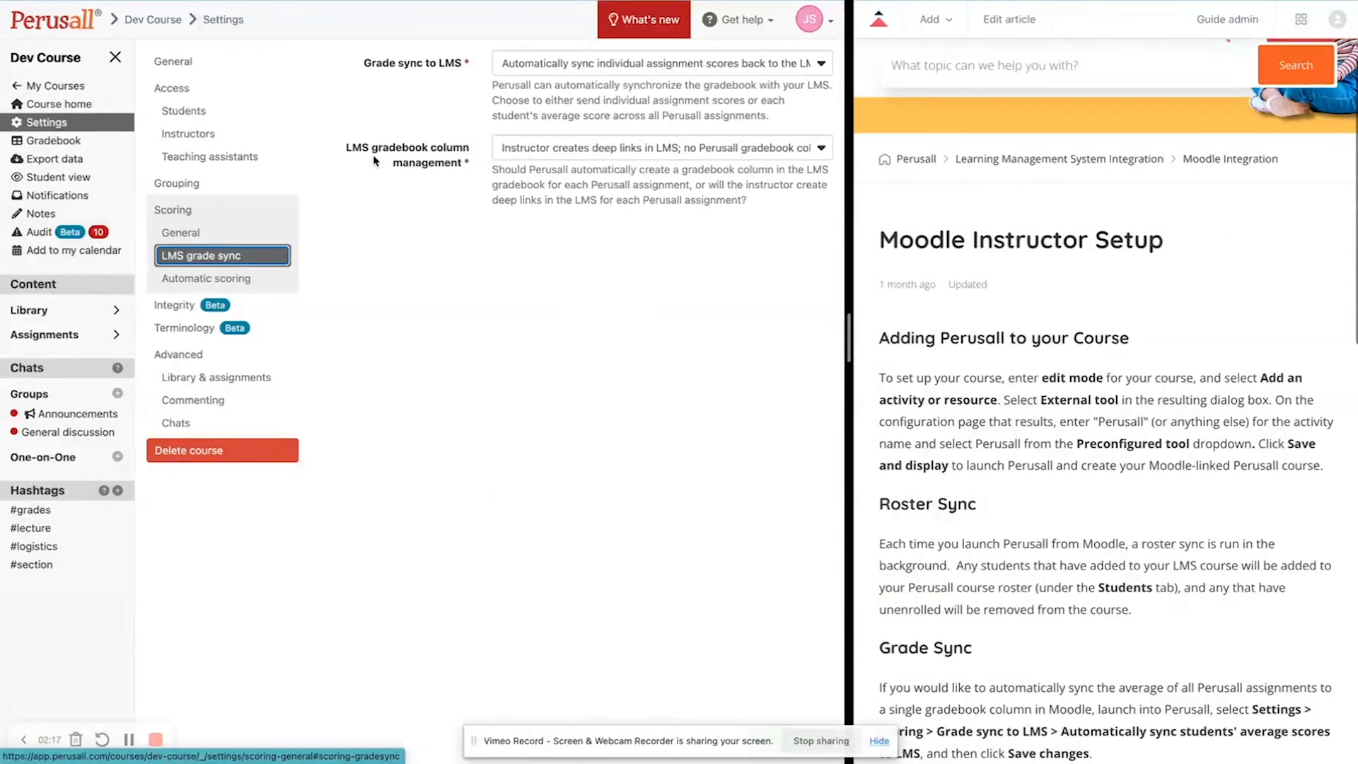
mouse_move(392, 157)
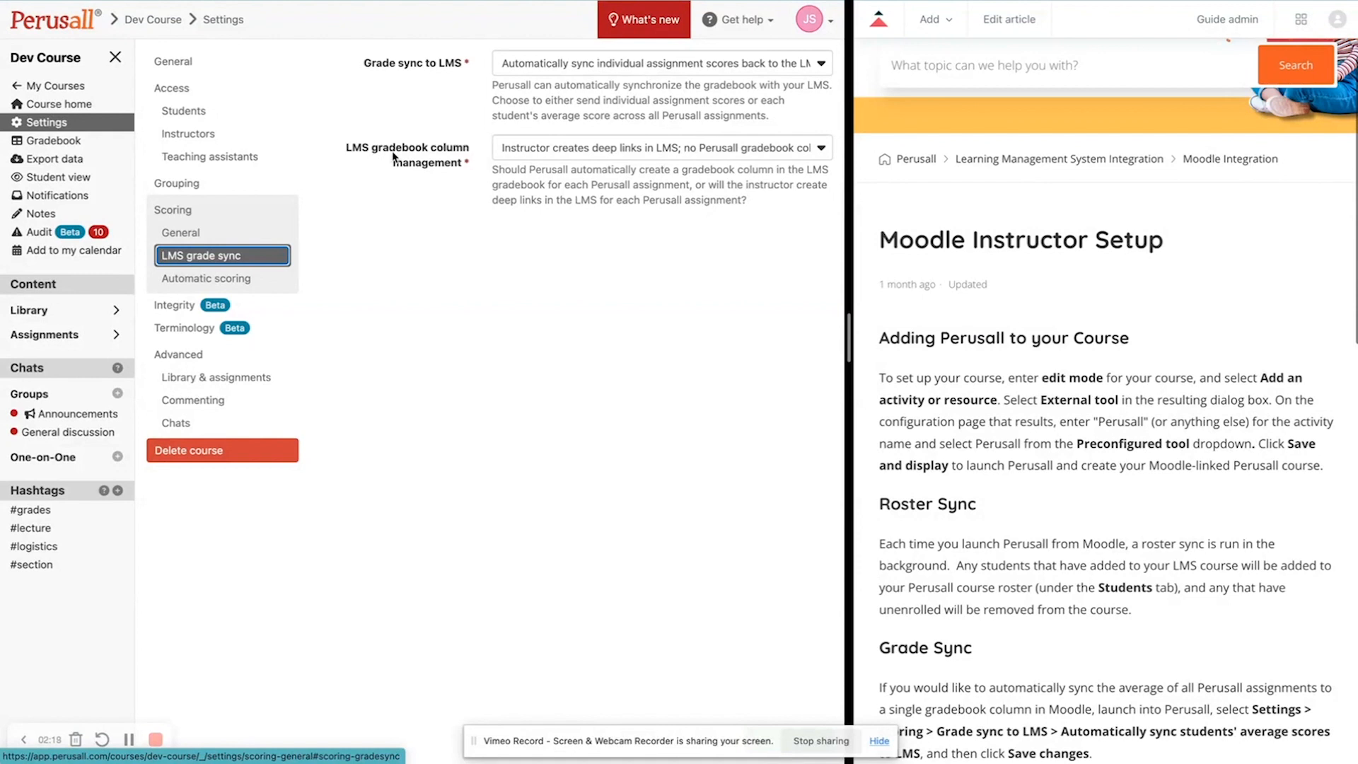
mouse_move(403, 164)
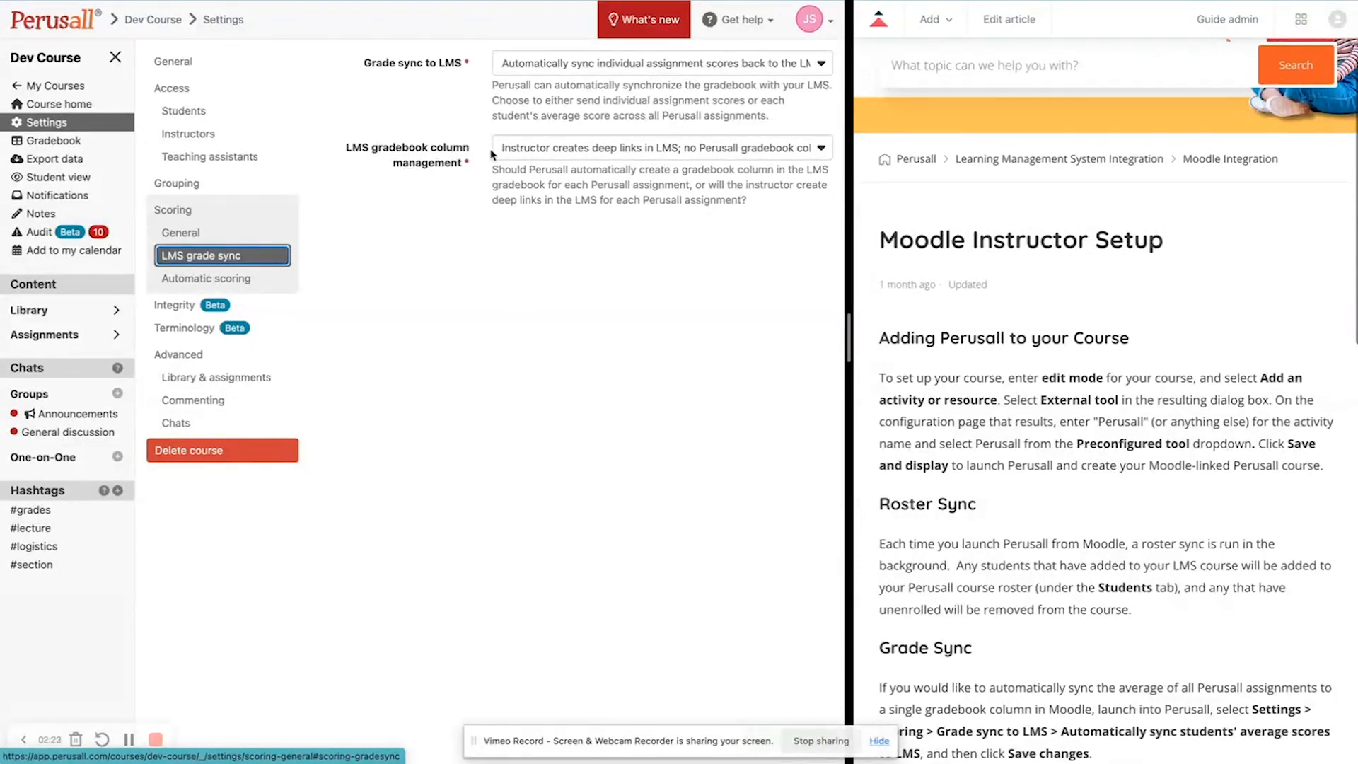
click(661, 146)
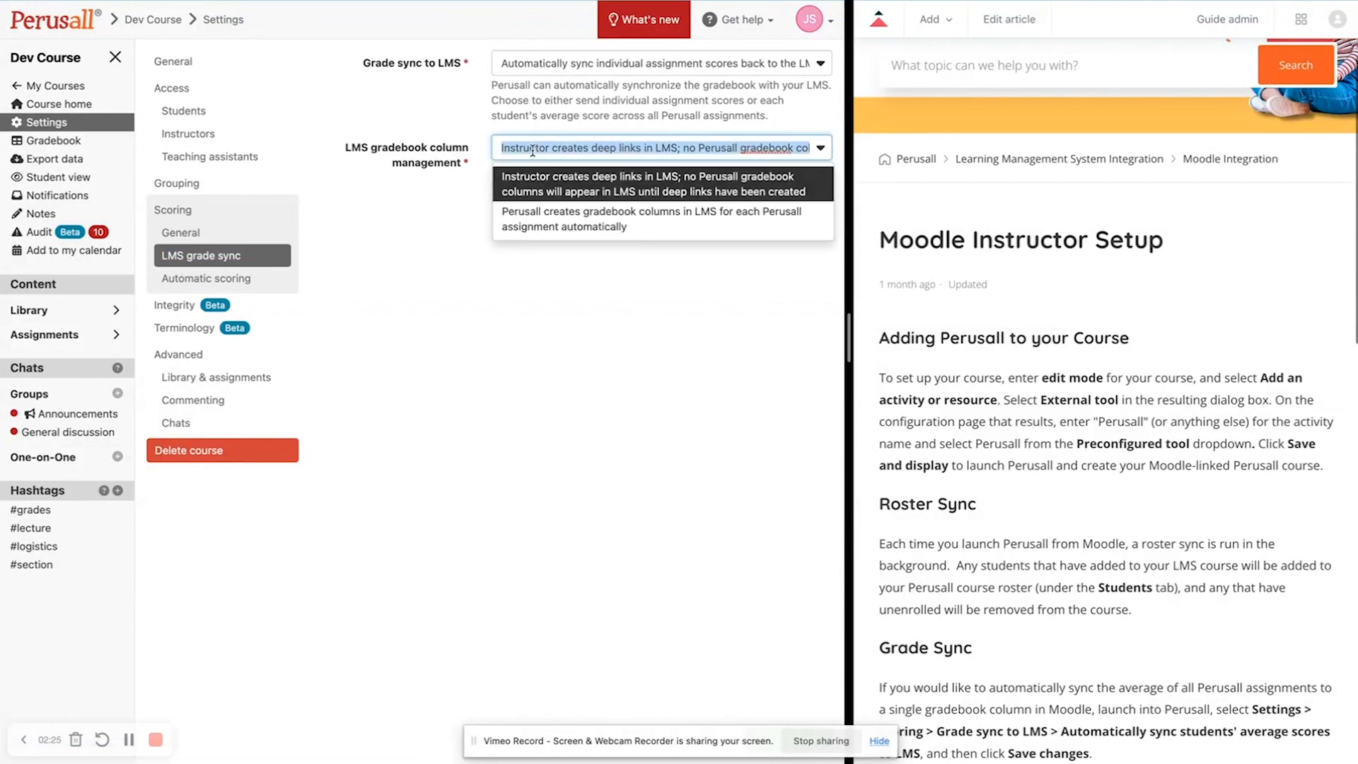
click(650, 218)
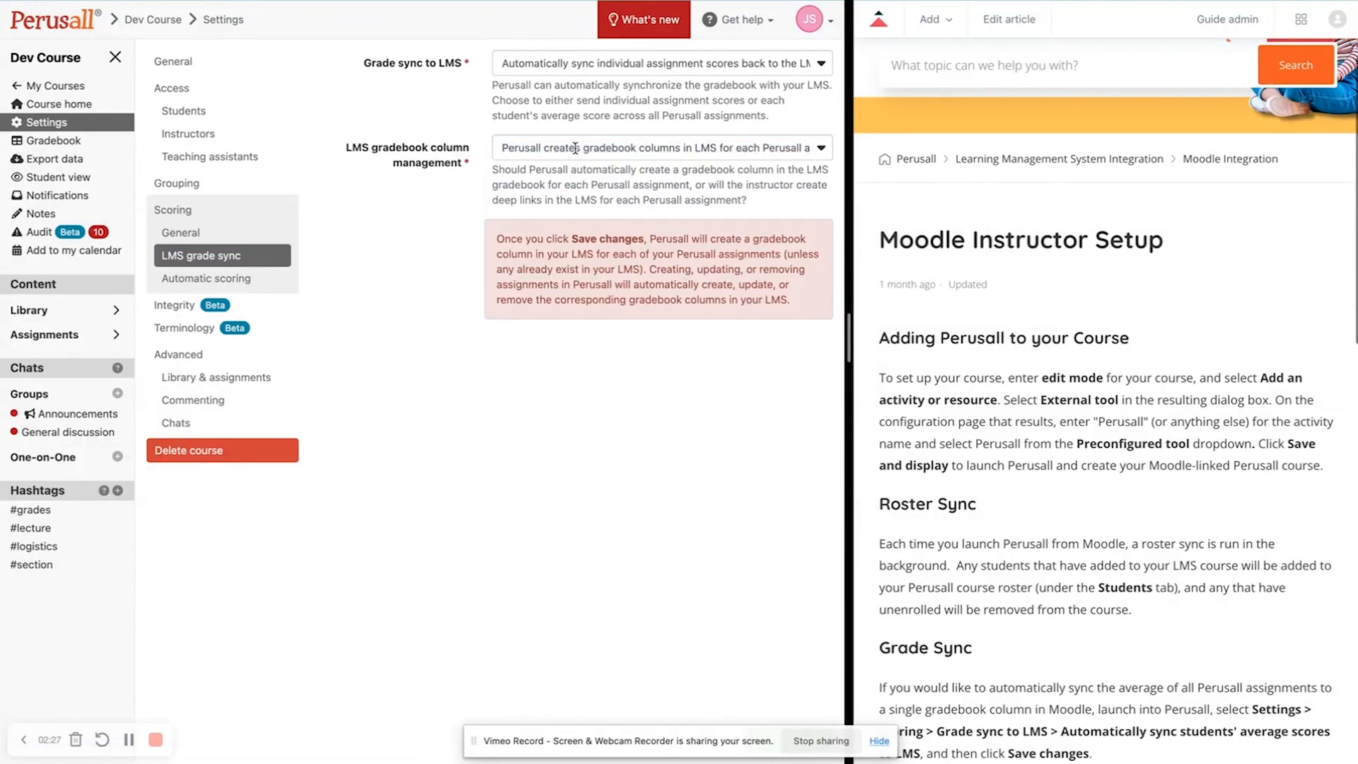
click(658, 148)
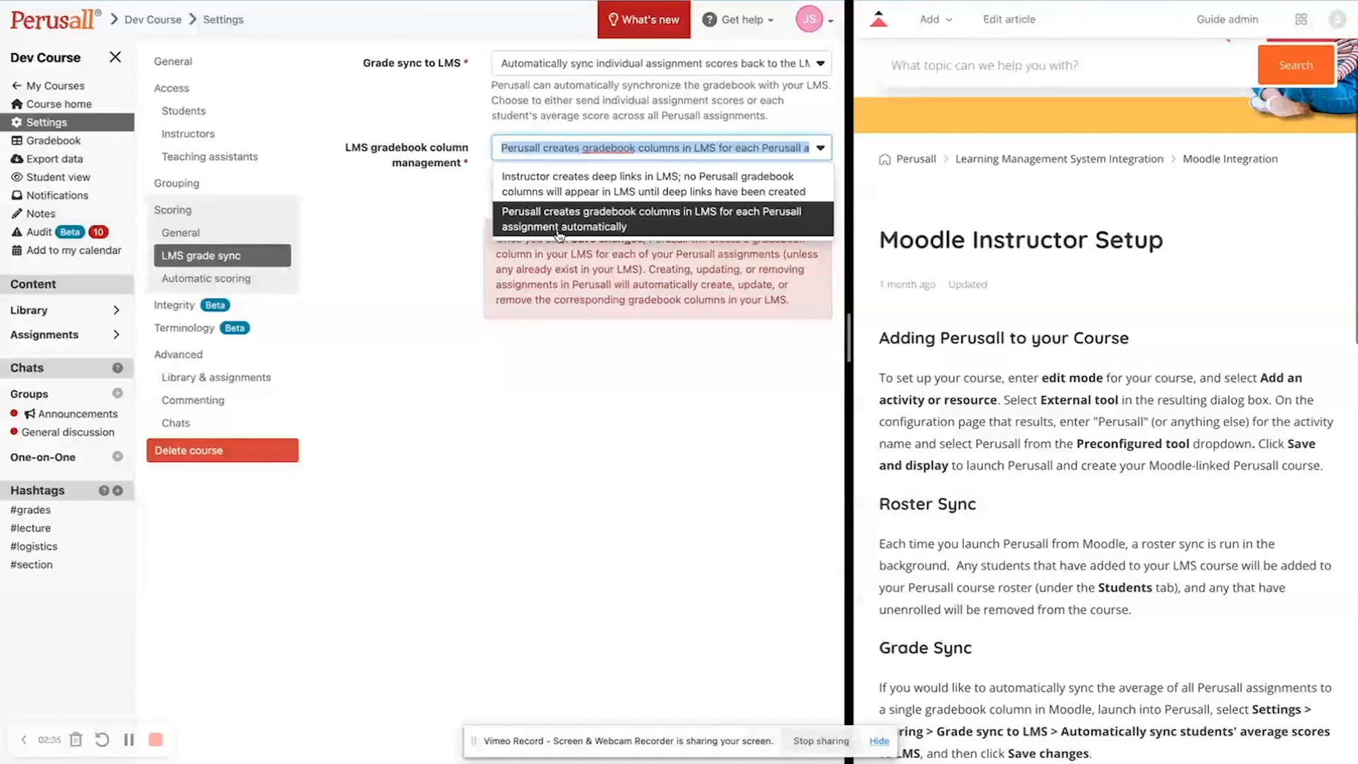
click(658, 218)
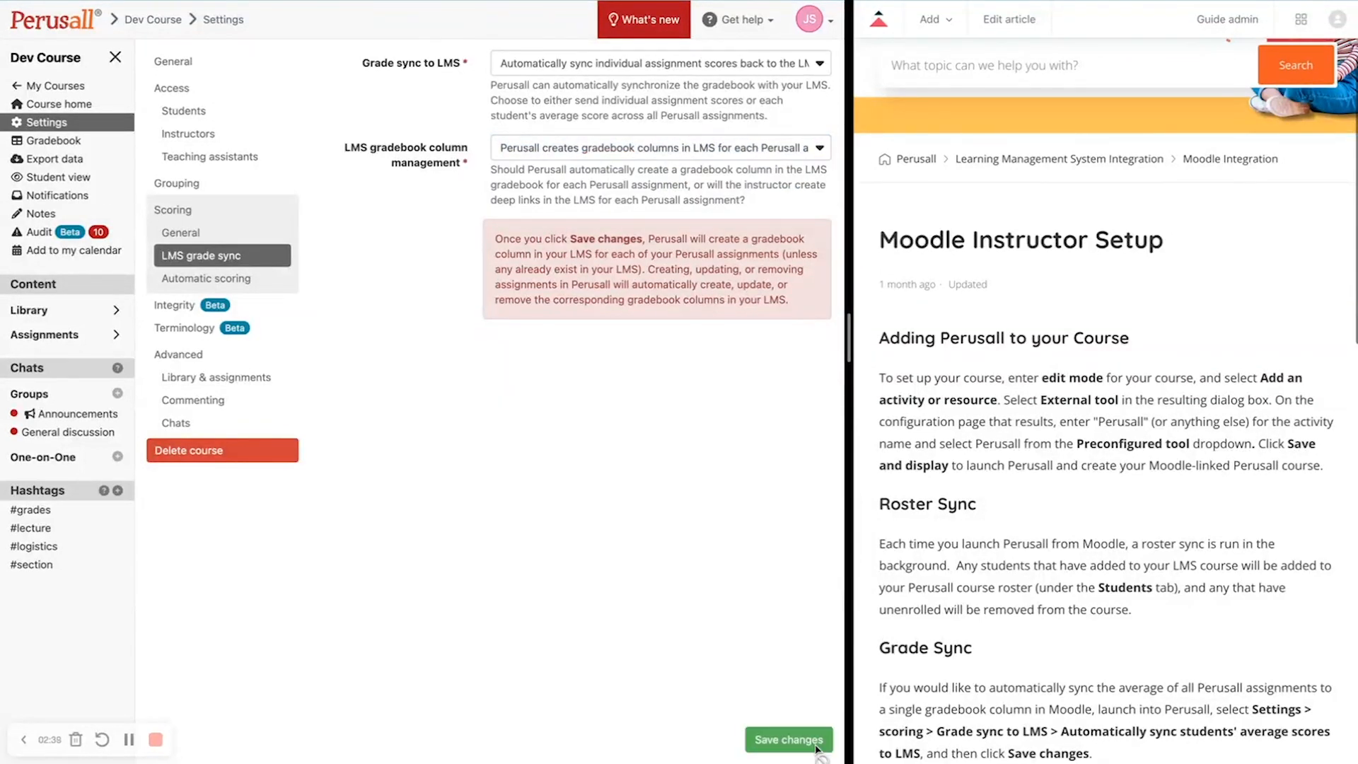
mouse_move(765, 549)
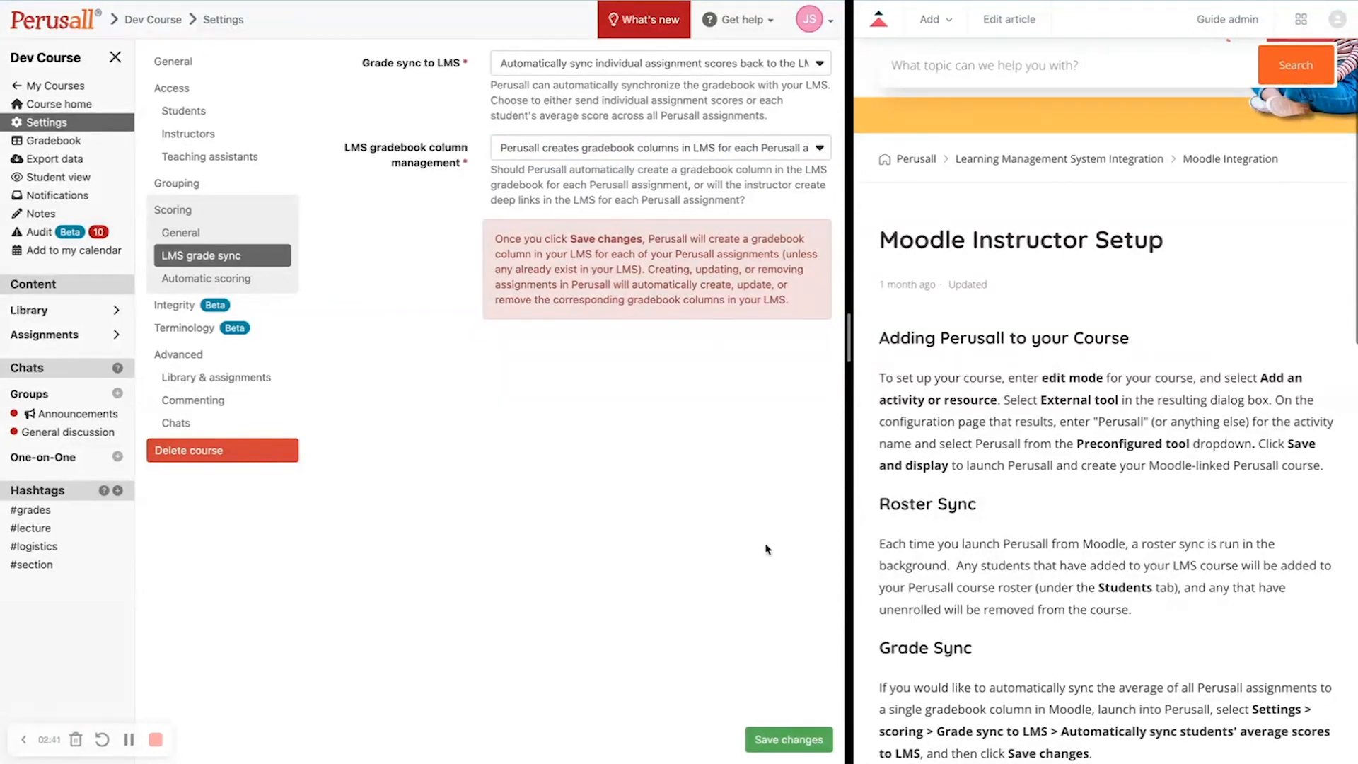
mouse_move(750, 557)
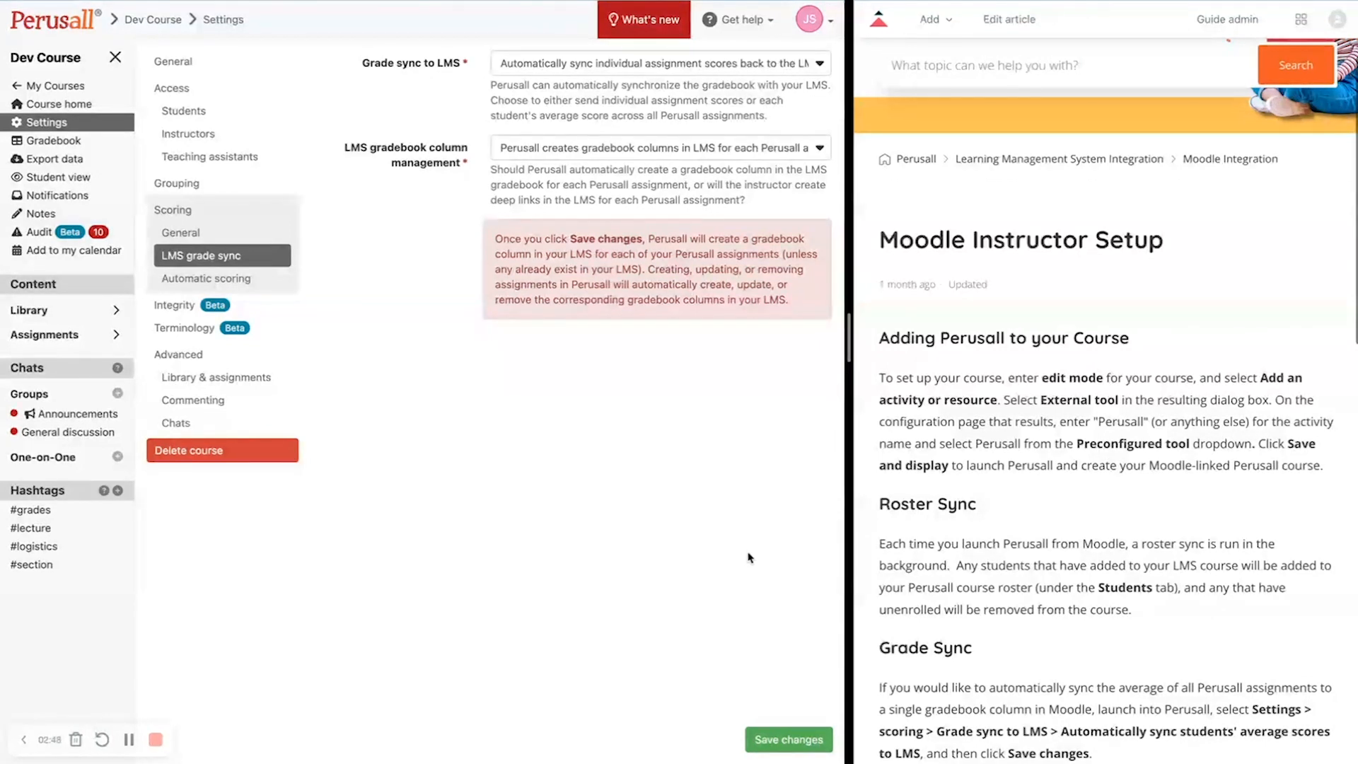
Go back to Moodle's PerusallDev course and view the grader report with the Perusall Course column.
click(788, 740)
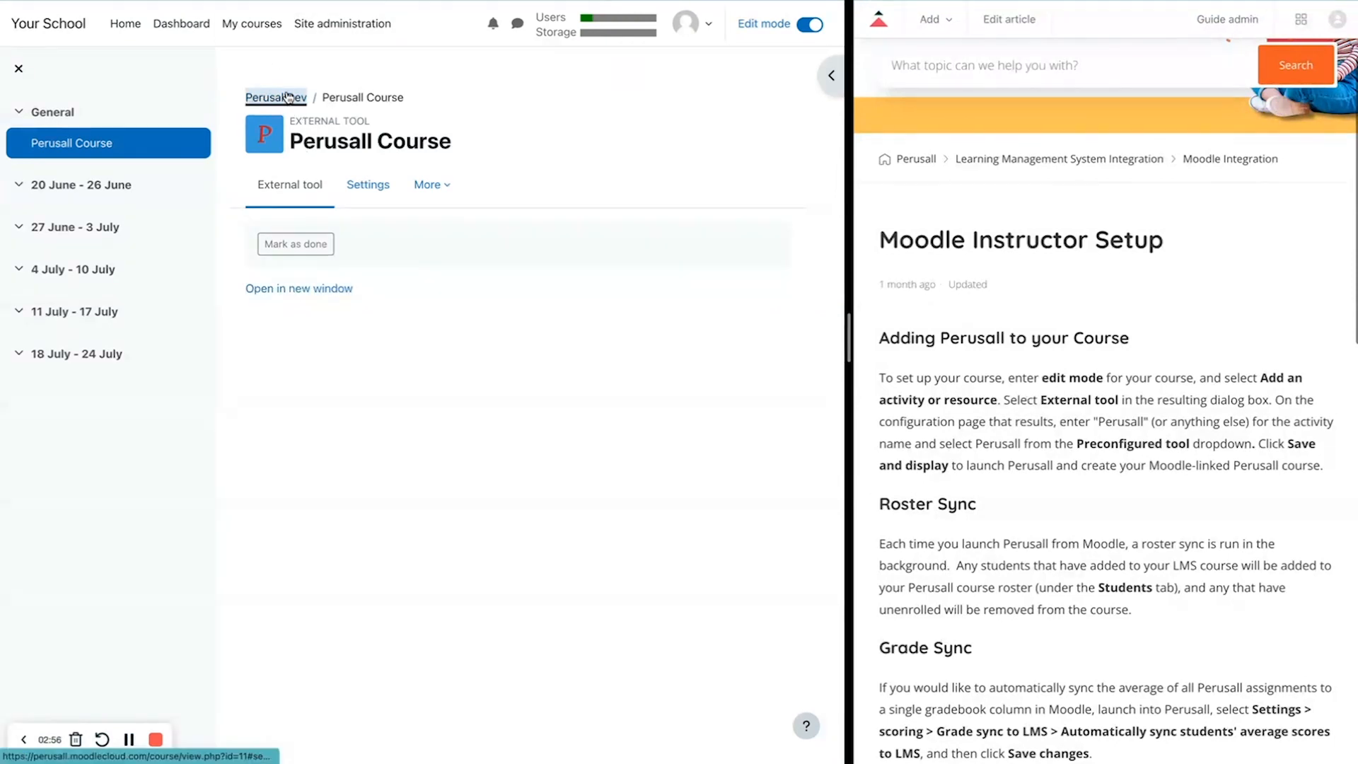
click(276, 98)
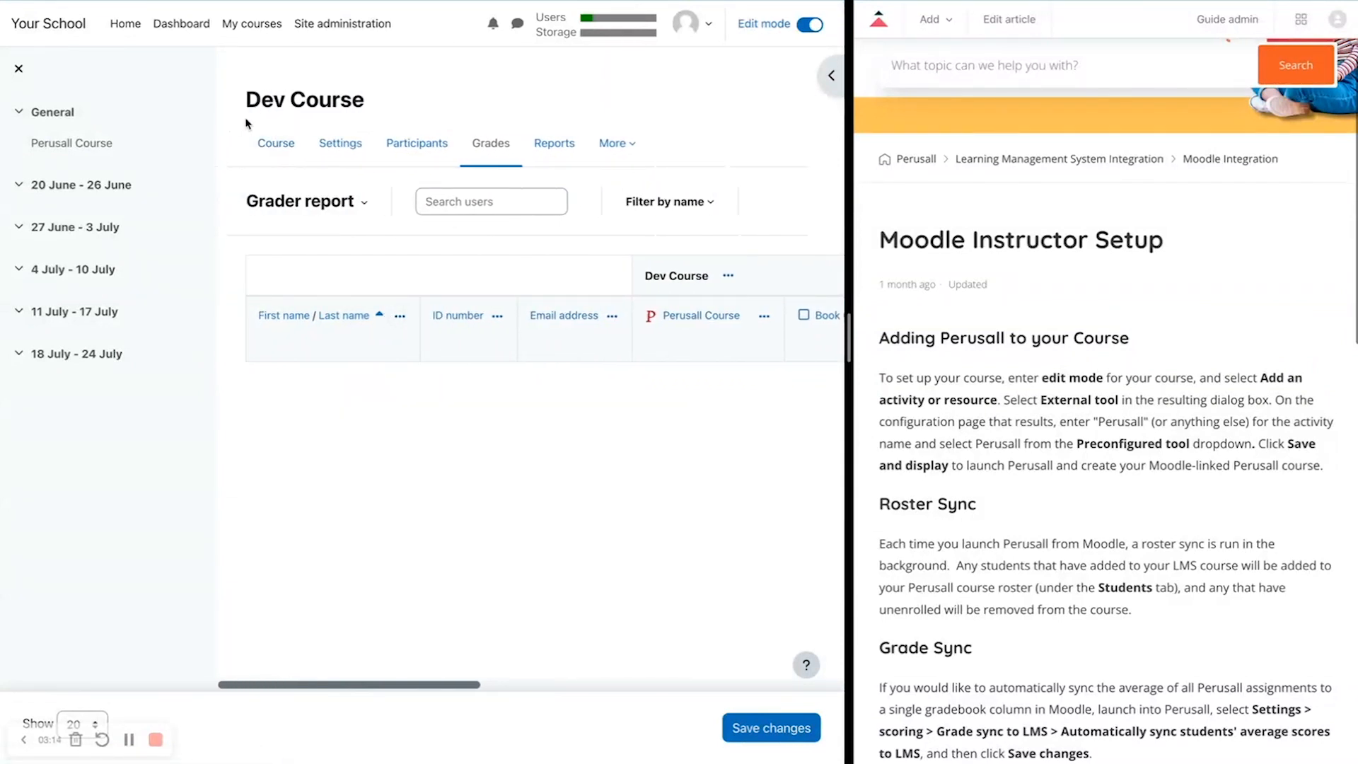
Return to the Dev Course main page listing the Perusall Course tool.
click(276, 143)
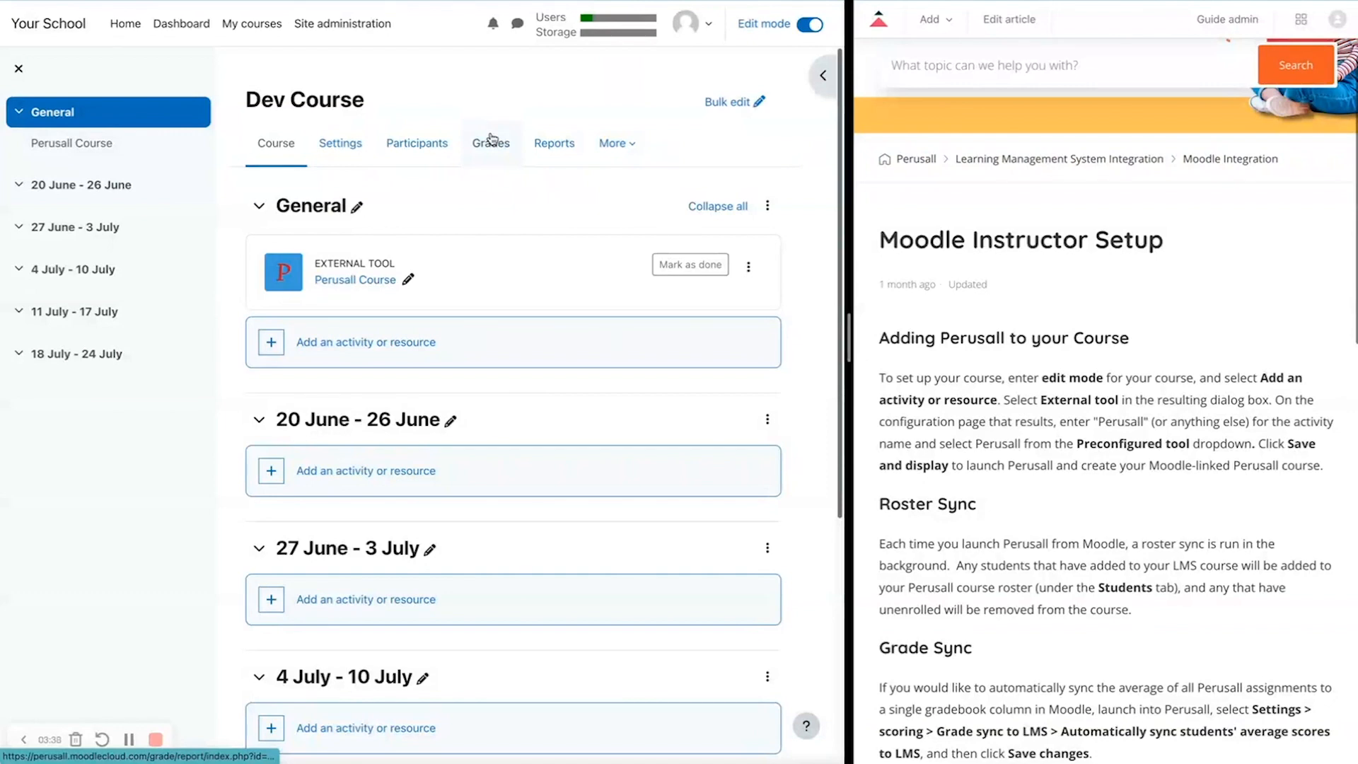
mouse_move(472, 170)
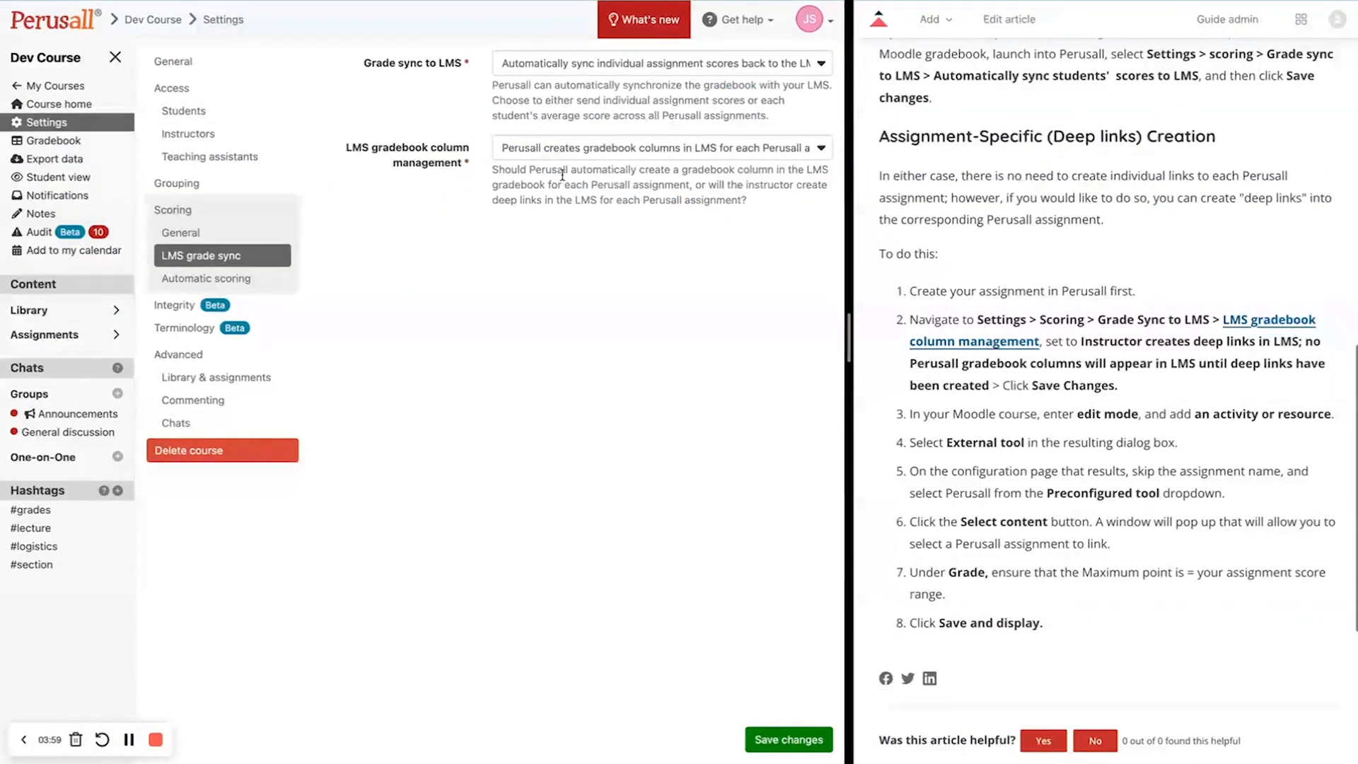
Switch column management to instructor-created deep links, also deleting existing synced columns, save, and return to Moodle.
click(660, 147)
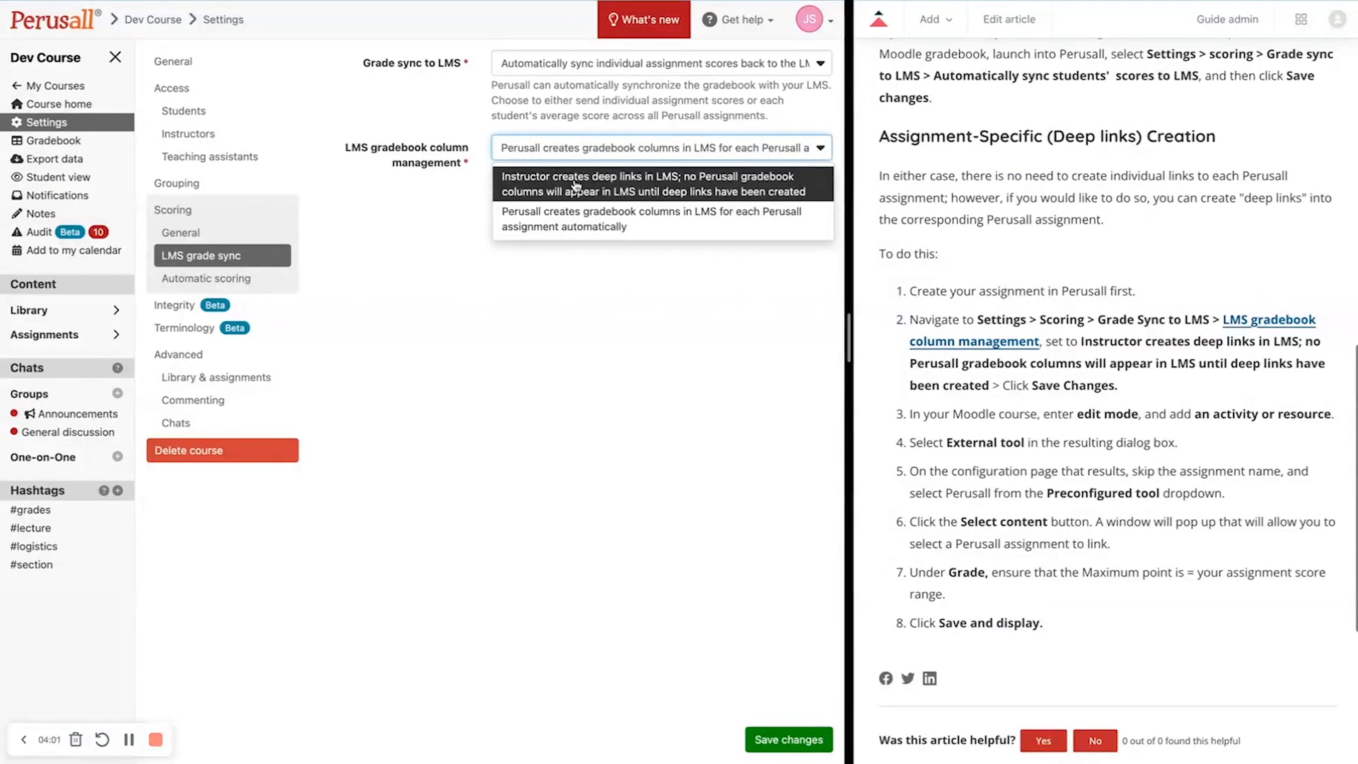
click(660, 184)
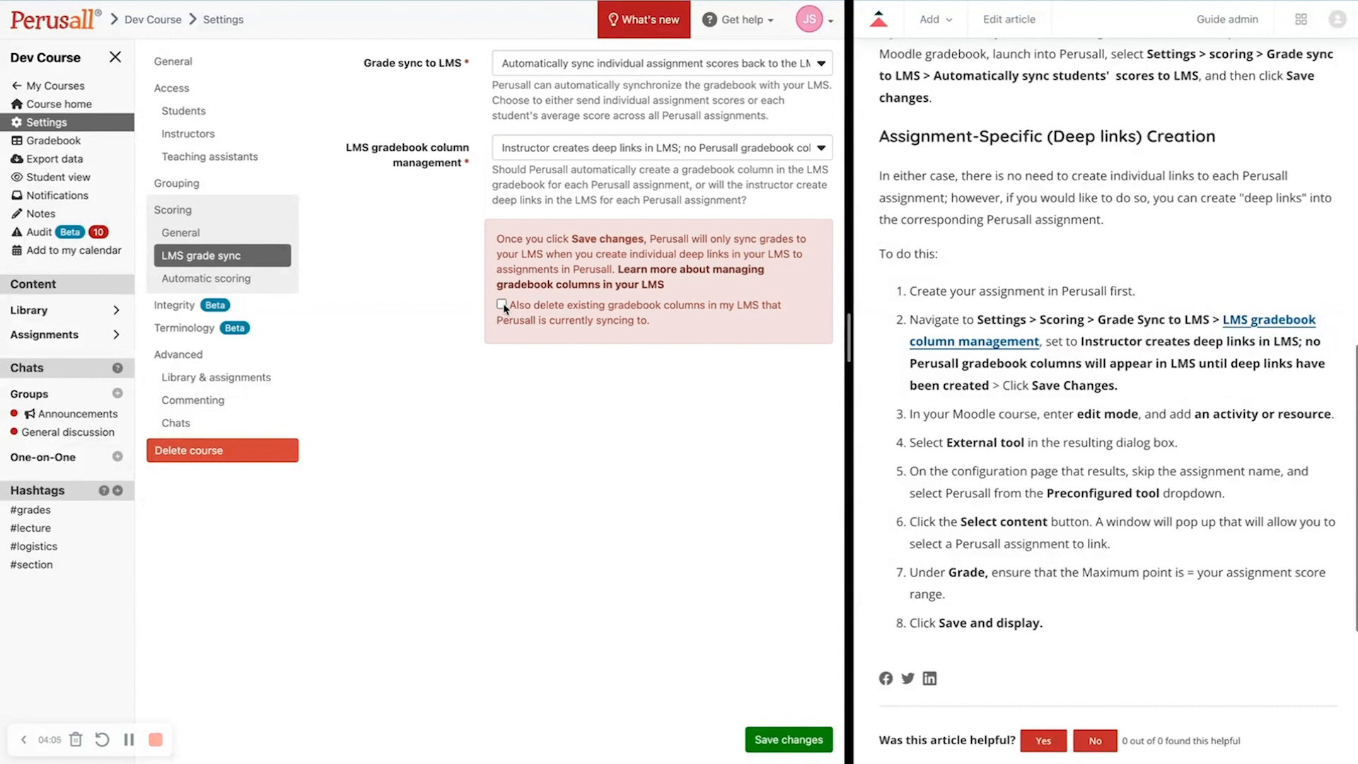
click(502, 306)
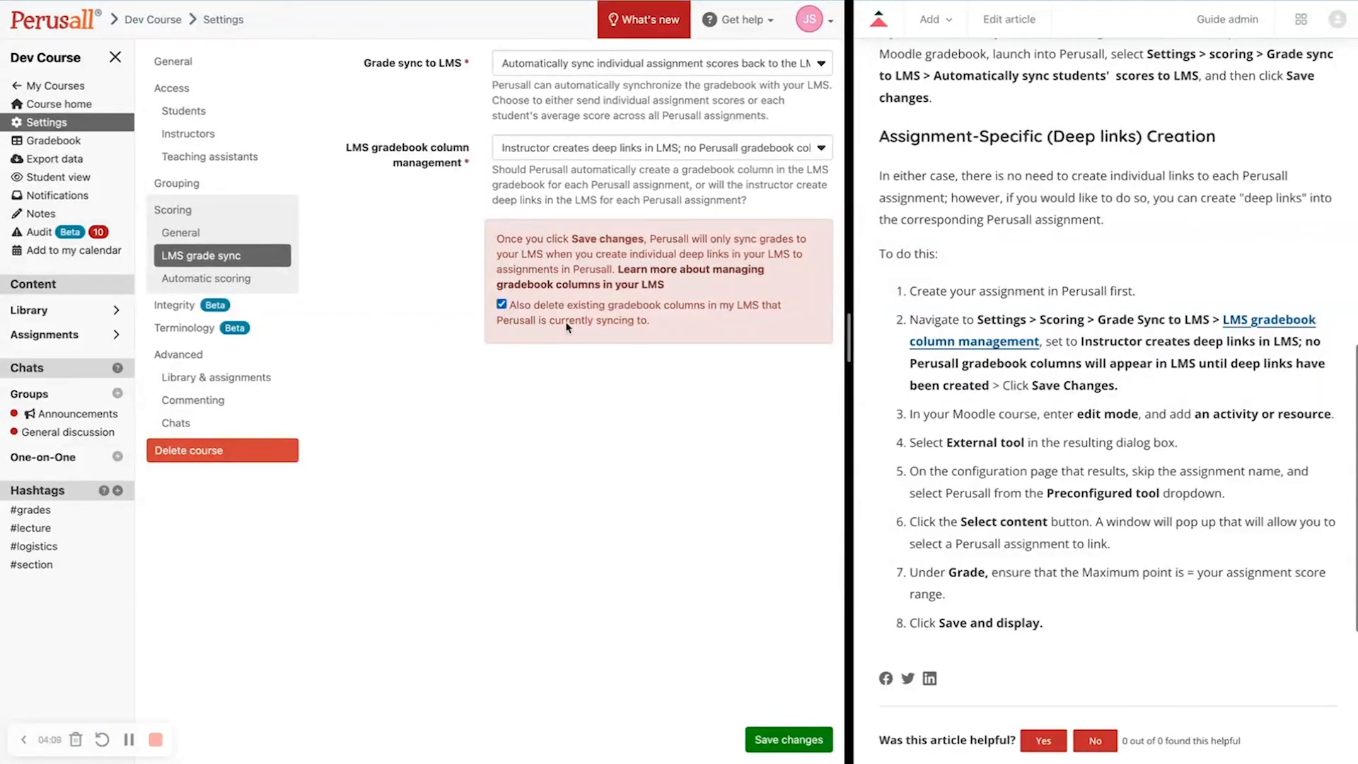
mouse_move(597, 343)
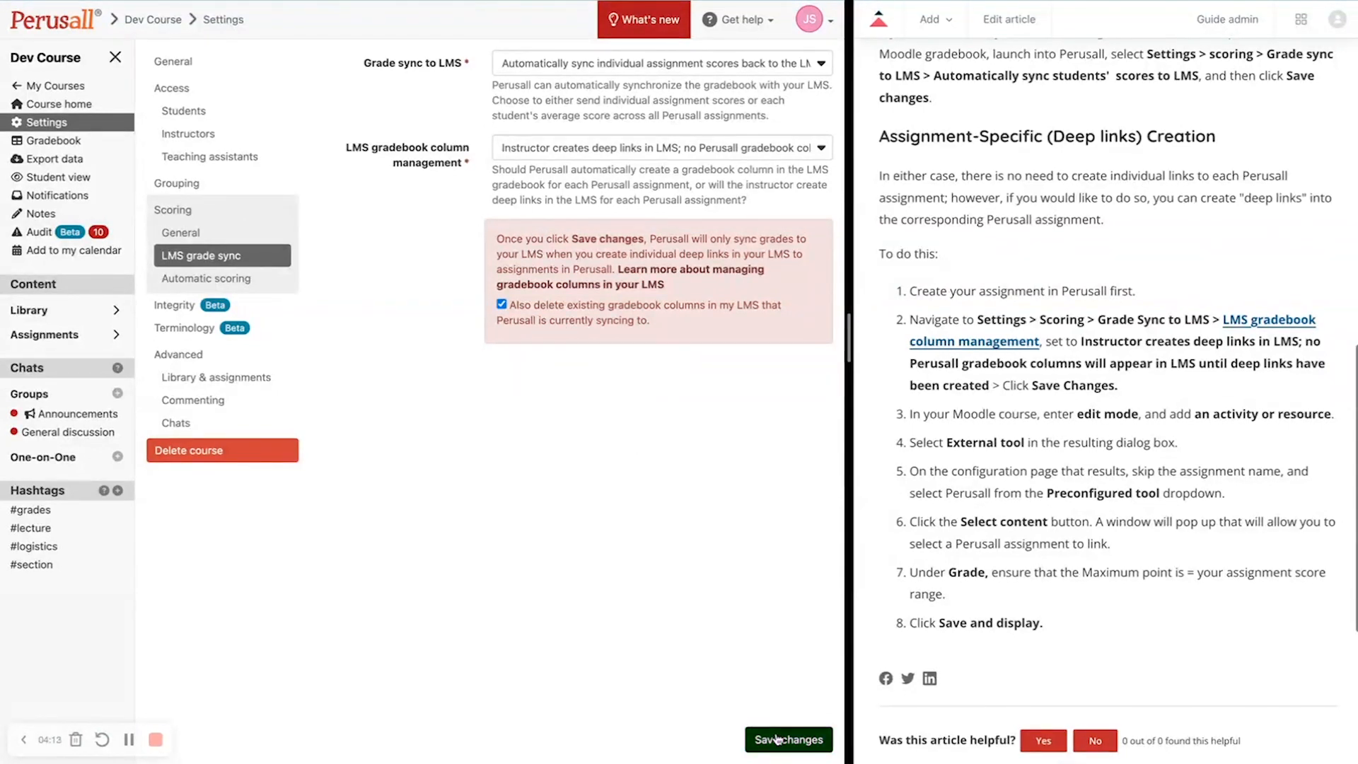
mouse_move(727, 444)
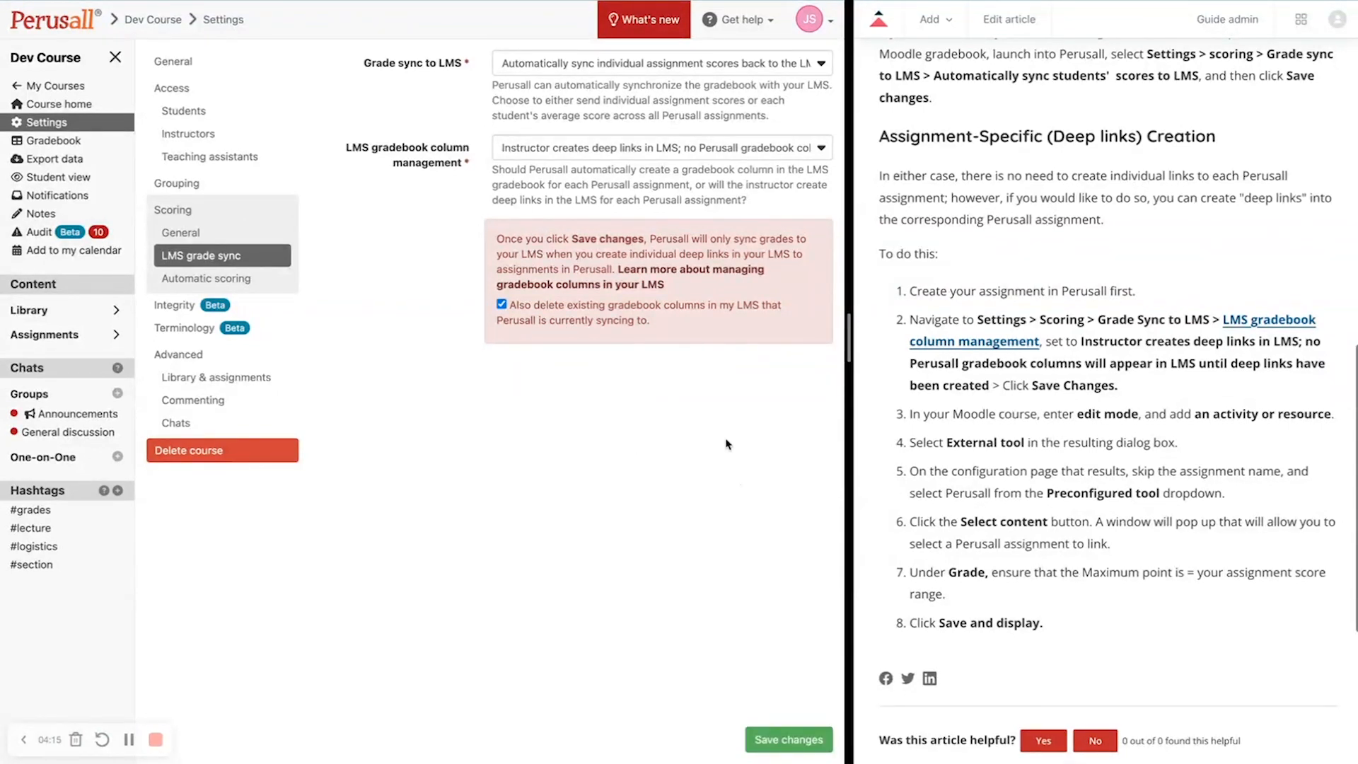
click(788, 740)
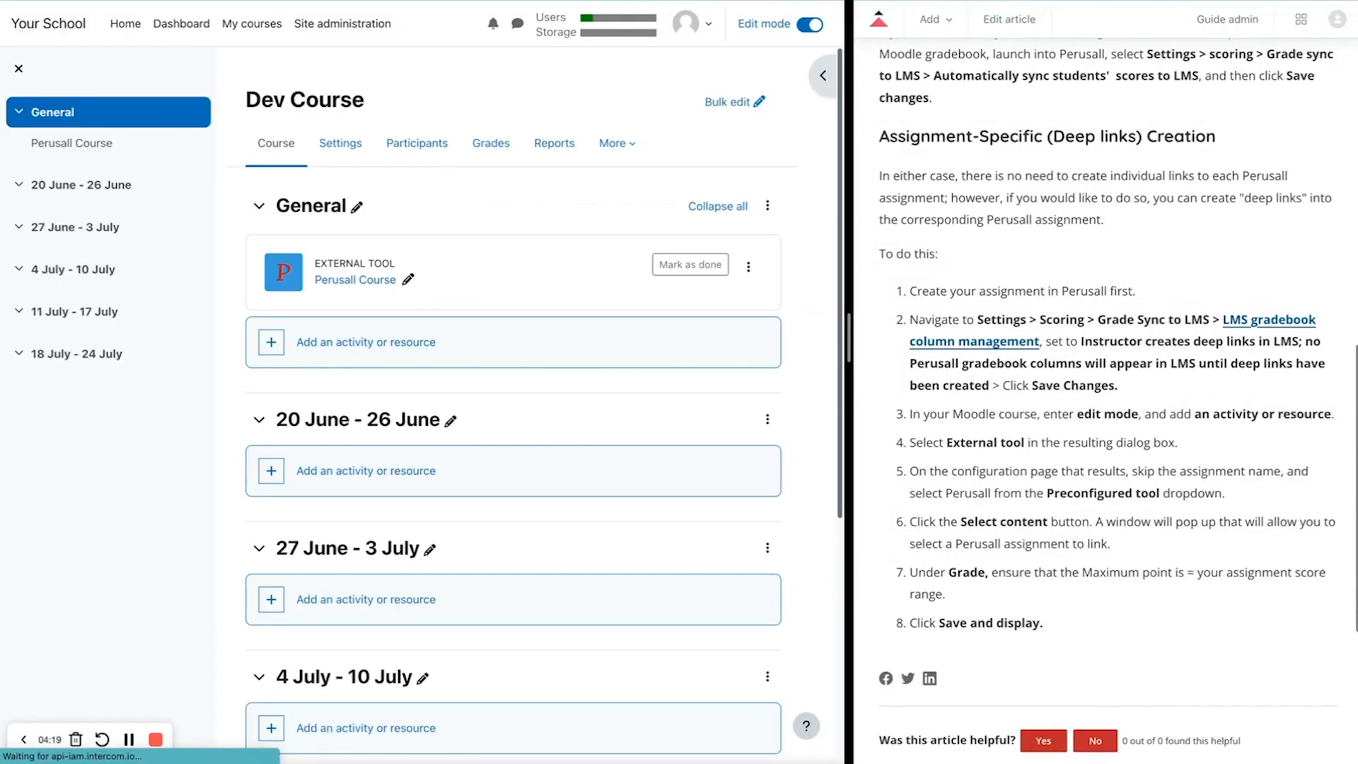
click(491, 143)
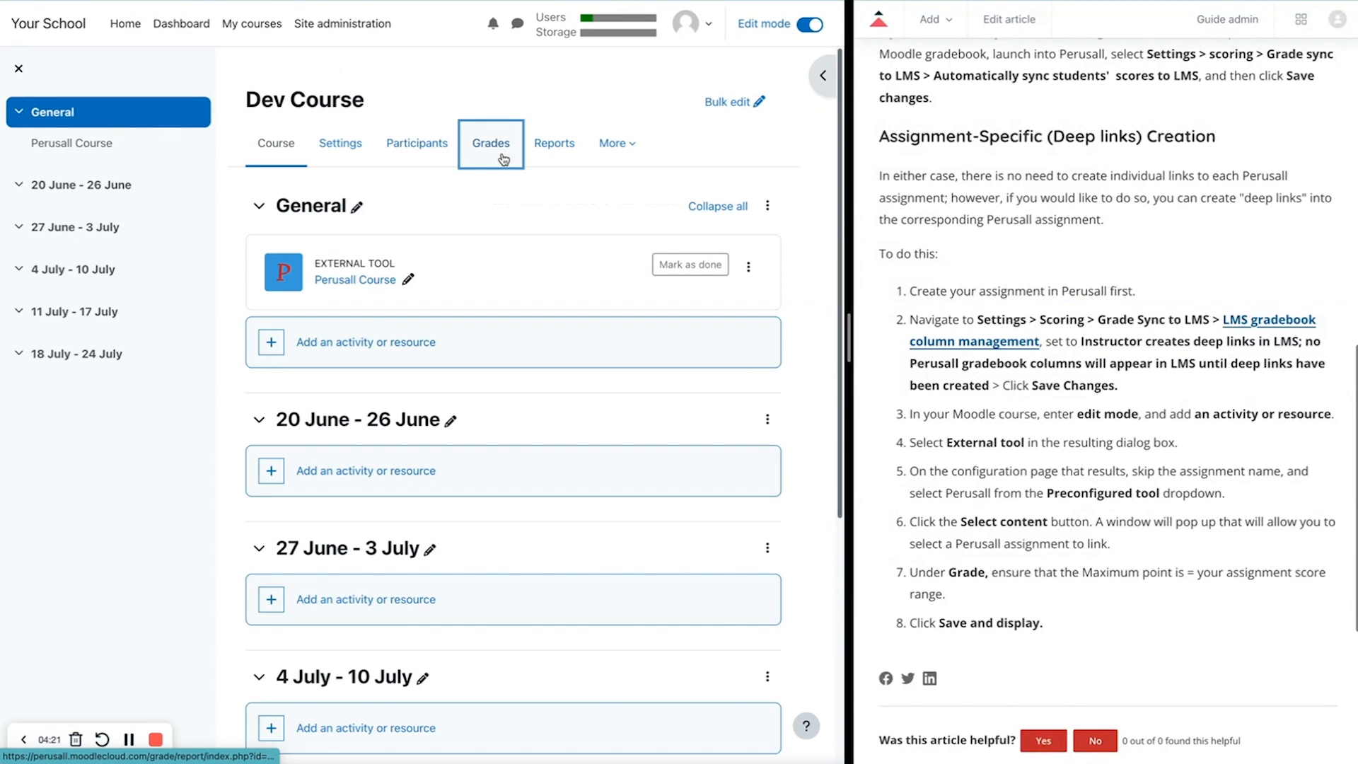
click(491, 143)
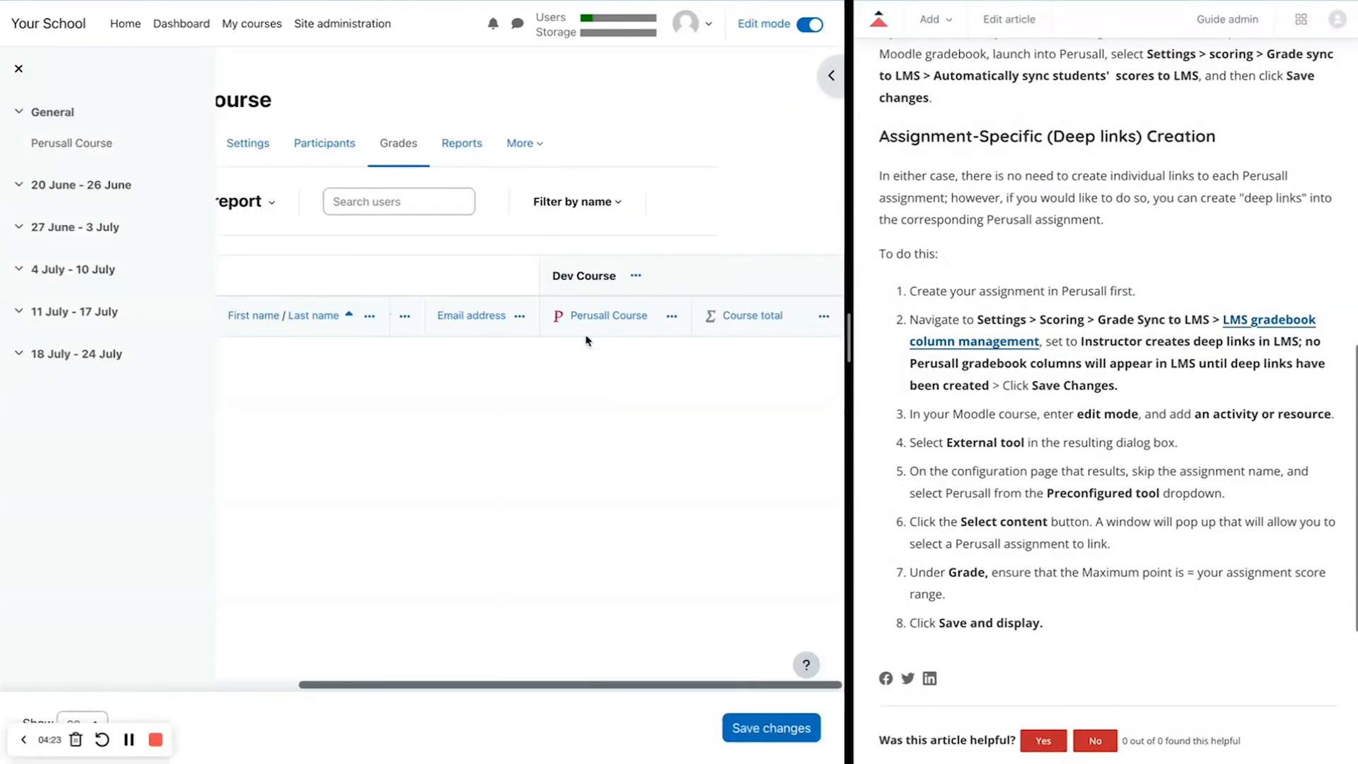
mouse_move(607, 356)
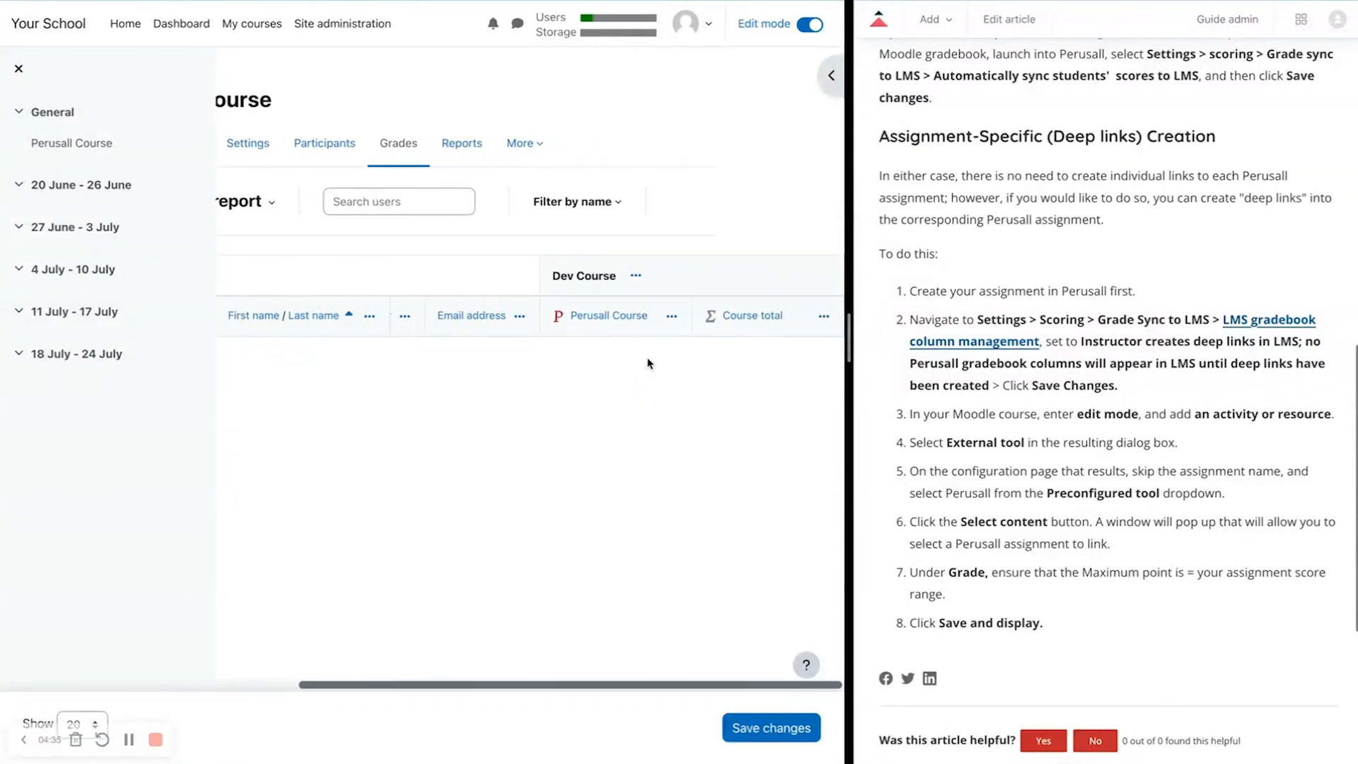
mouse_move(609, 315)
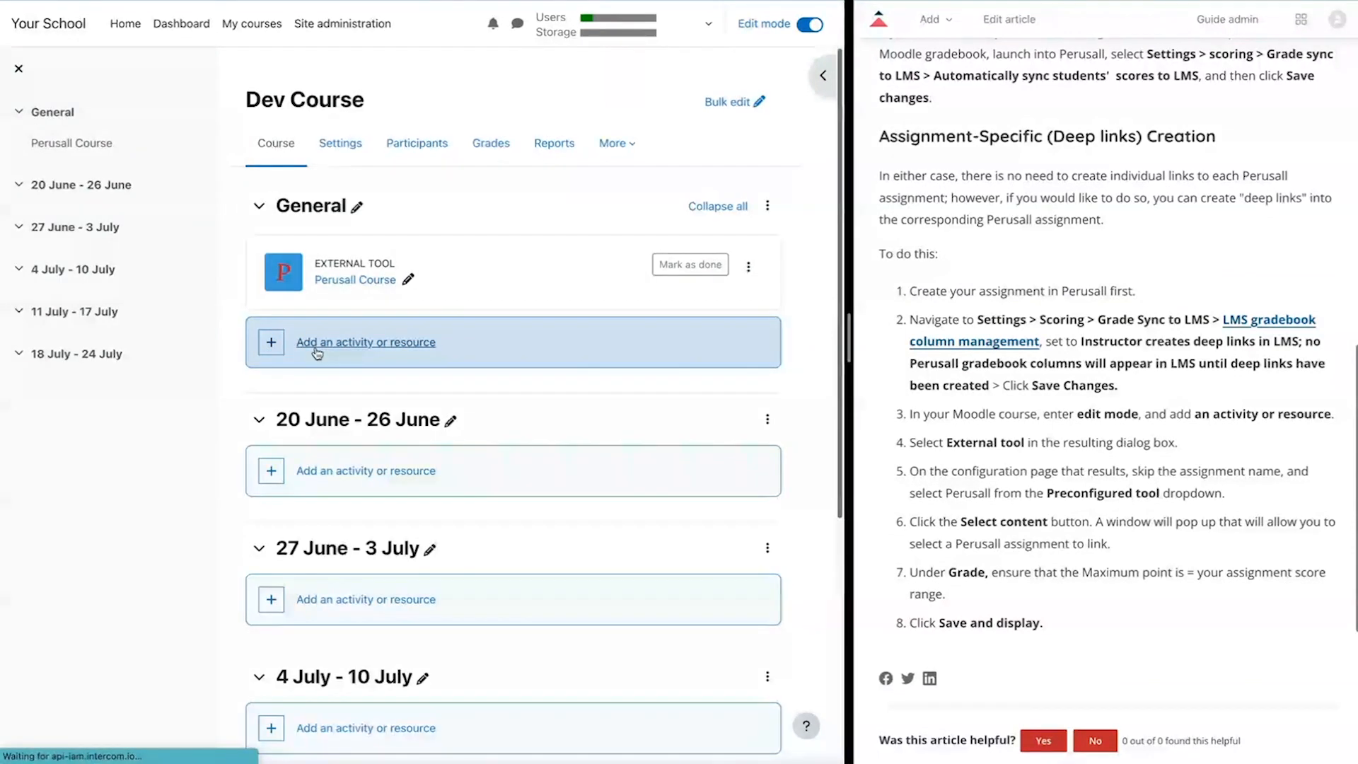
Add an External tool preset to Perusall 1.3 and browse Perusall content to link.
click(365, 341)
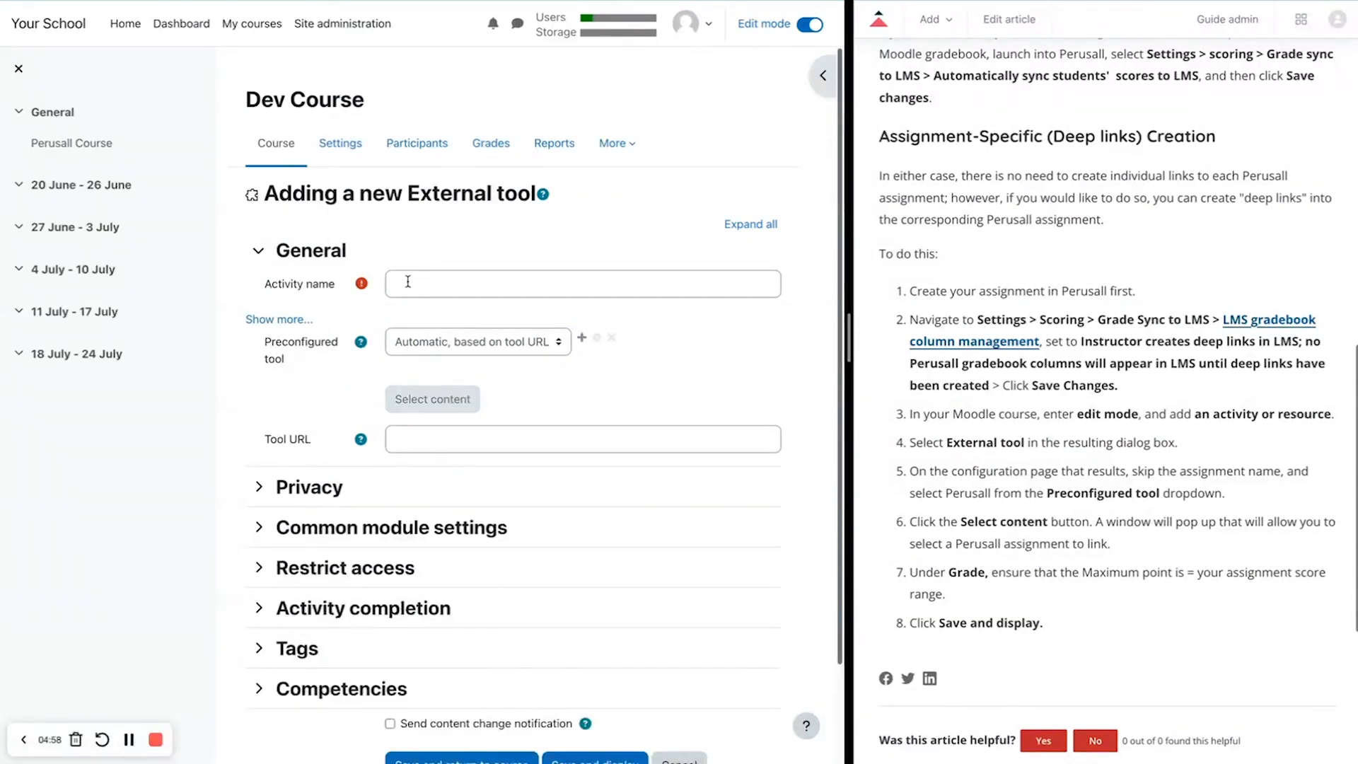
click(477, 341)
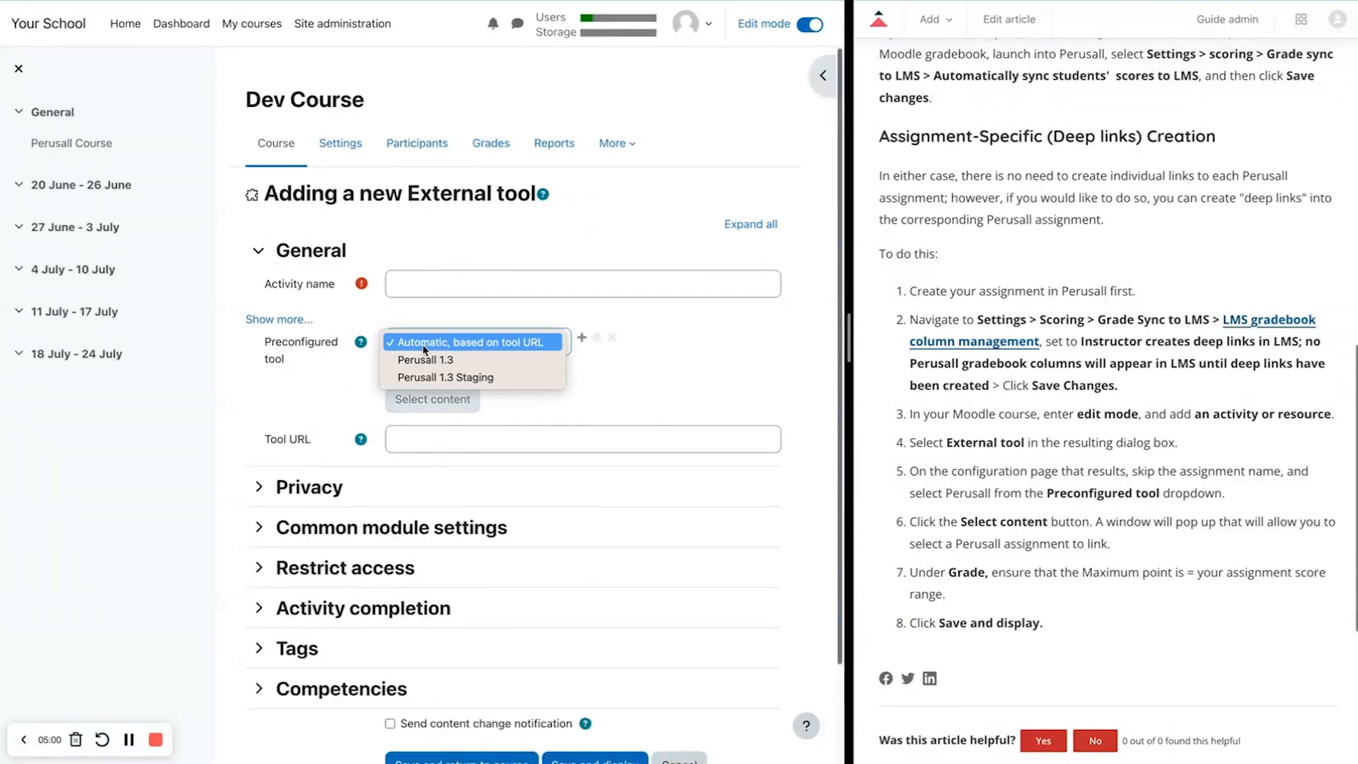
mouse_move(423, 359)
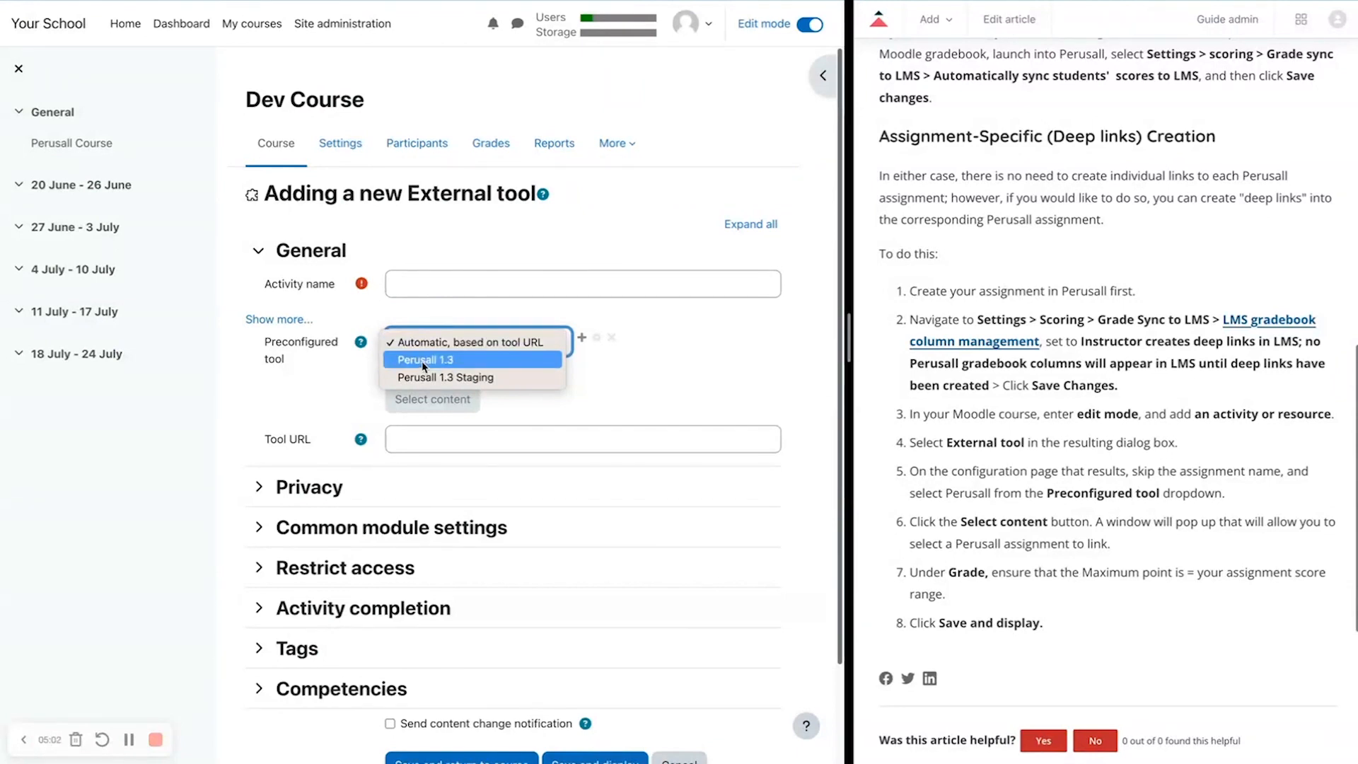
click(423, 360)
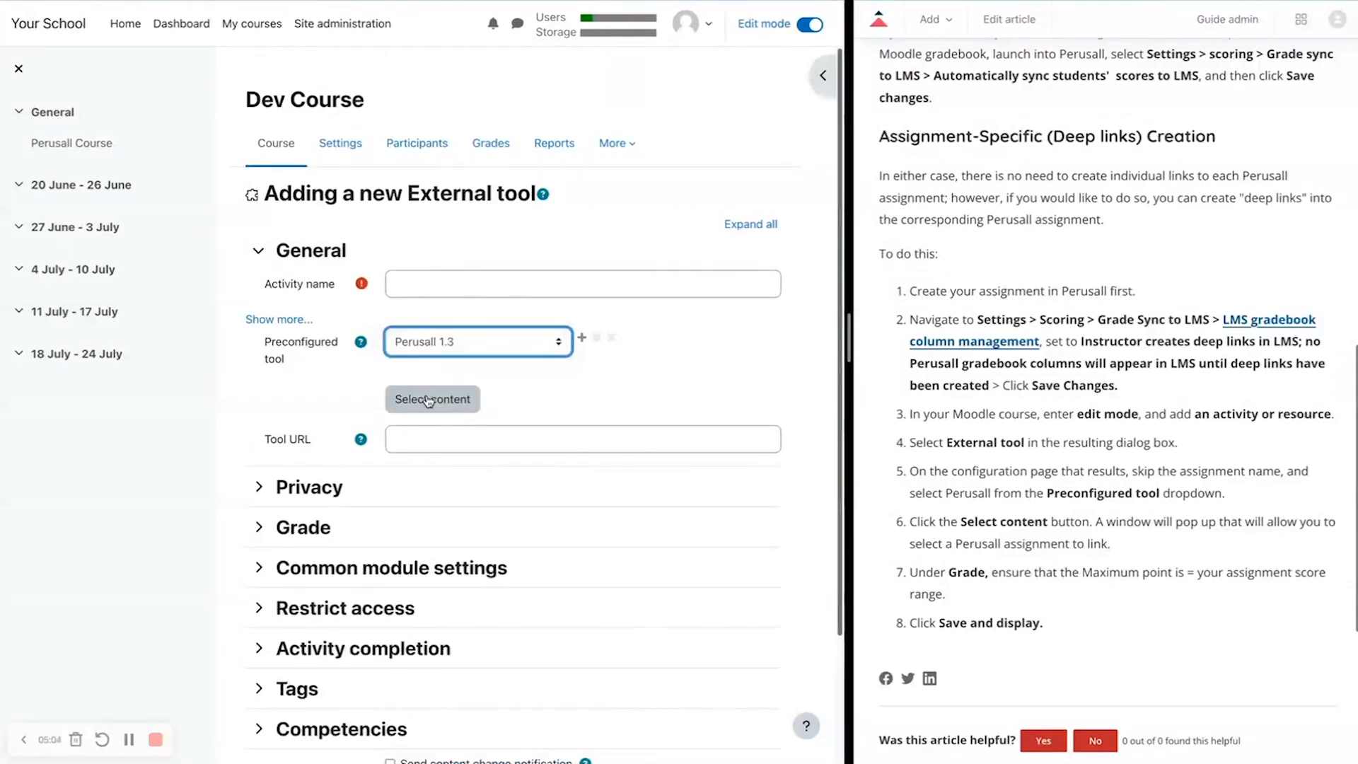
click(432, 399)
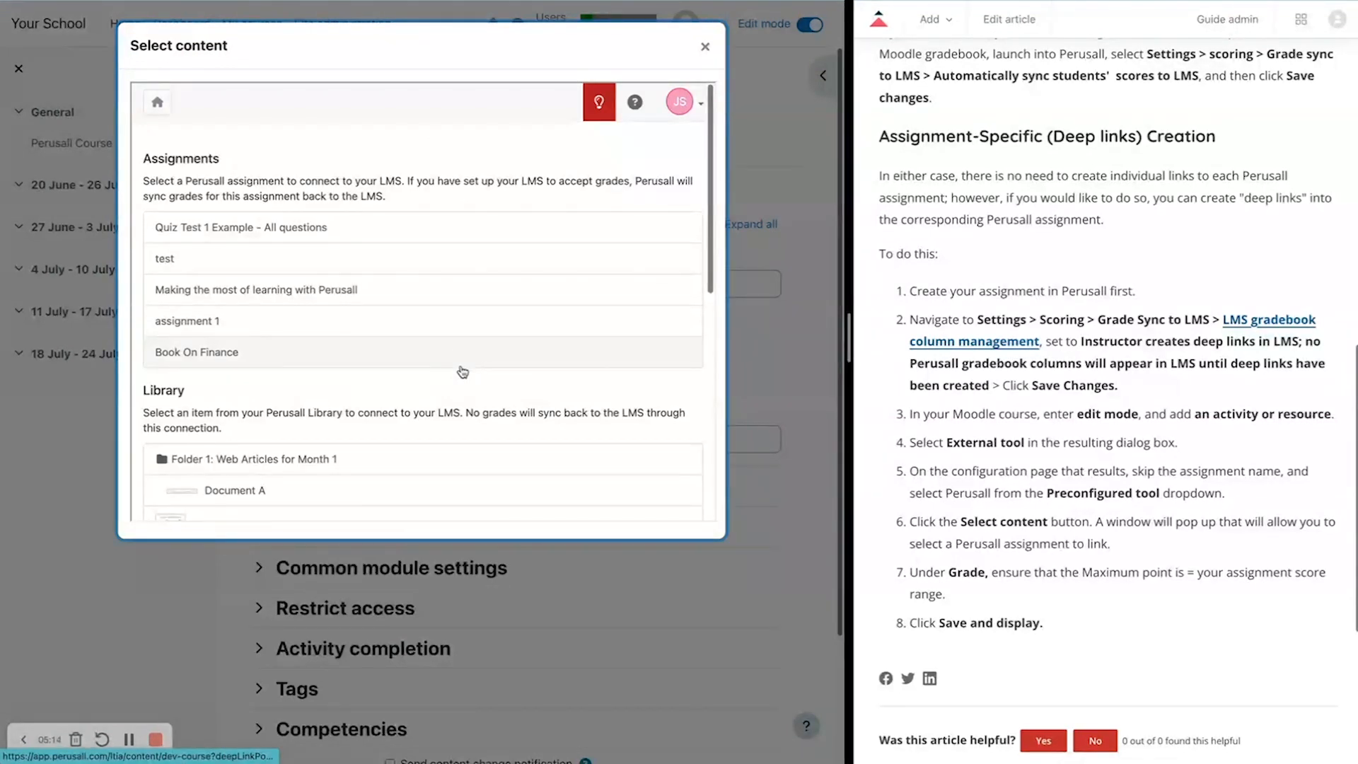
Link the 'Book On Finance' assignment, filling the activity name and launch URL.
scroll(down, 3)
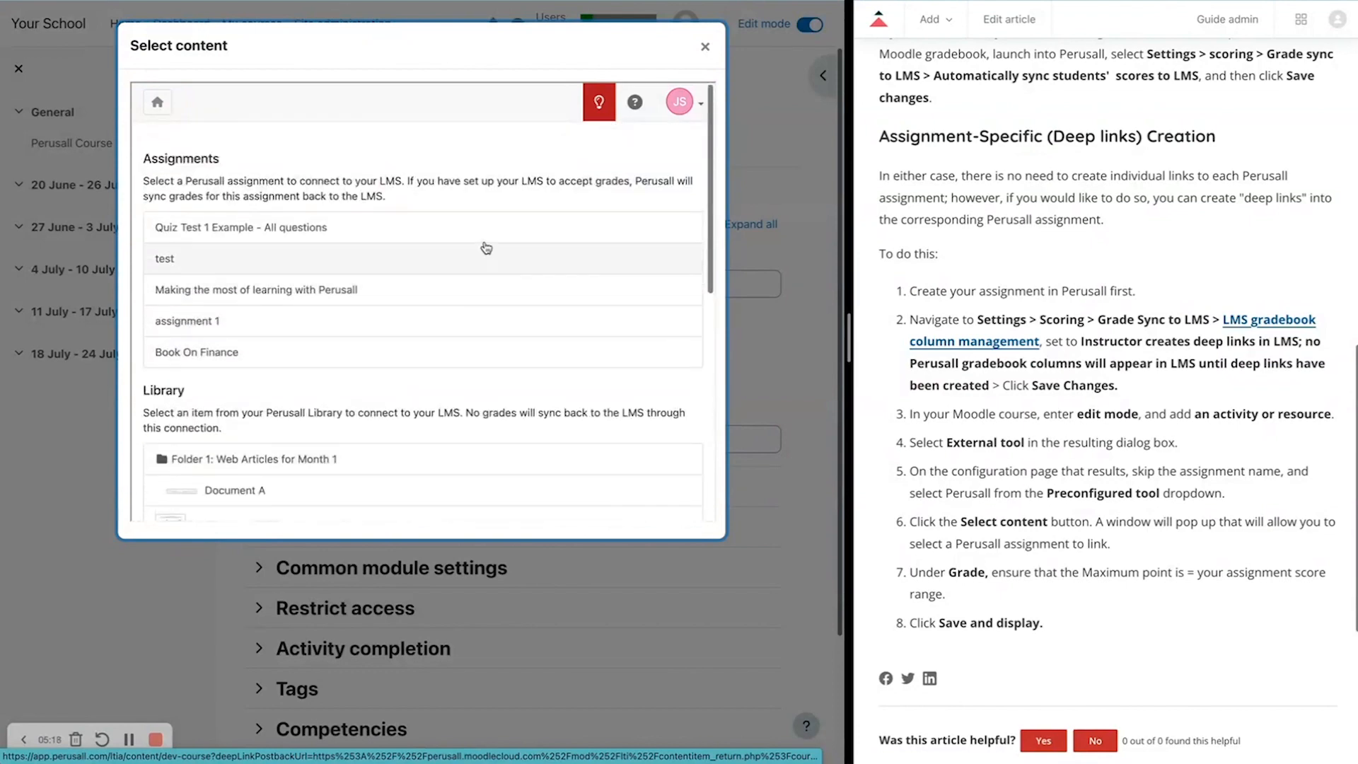
scroll(down, 3)
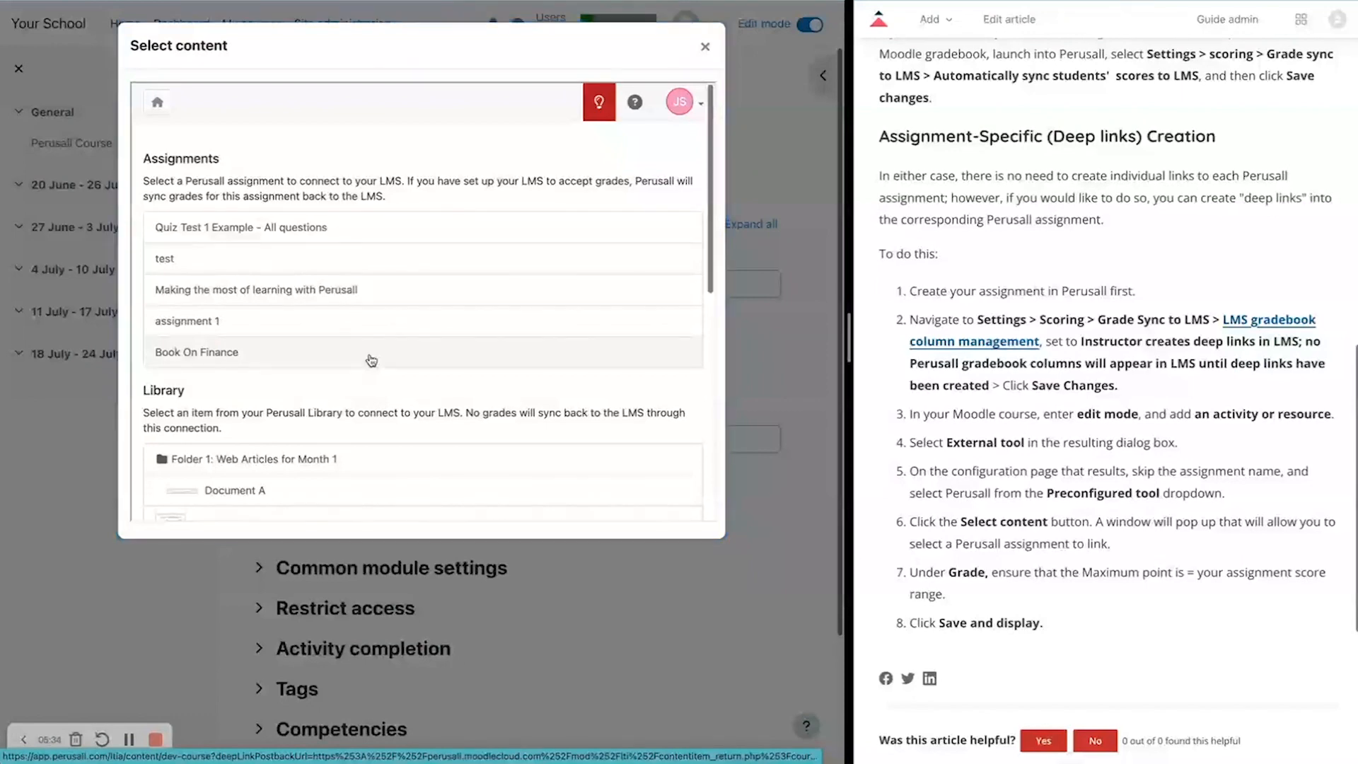
click(196, 352)
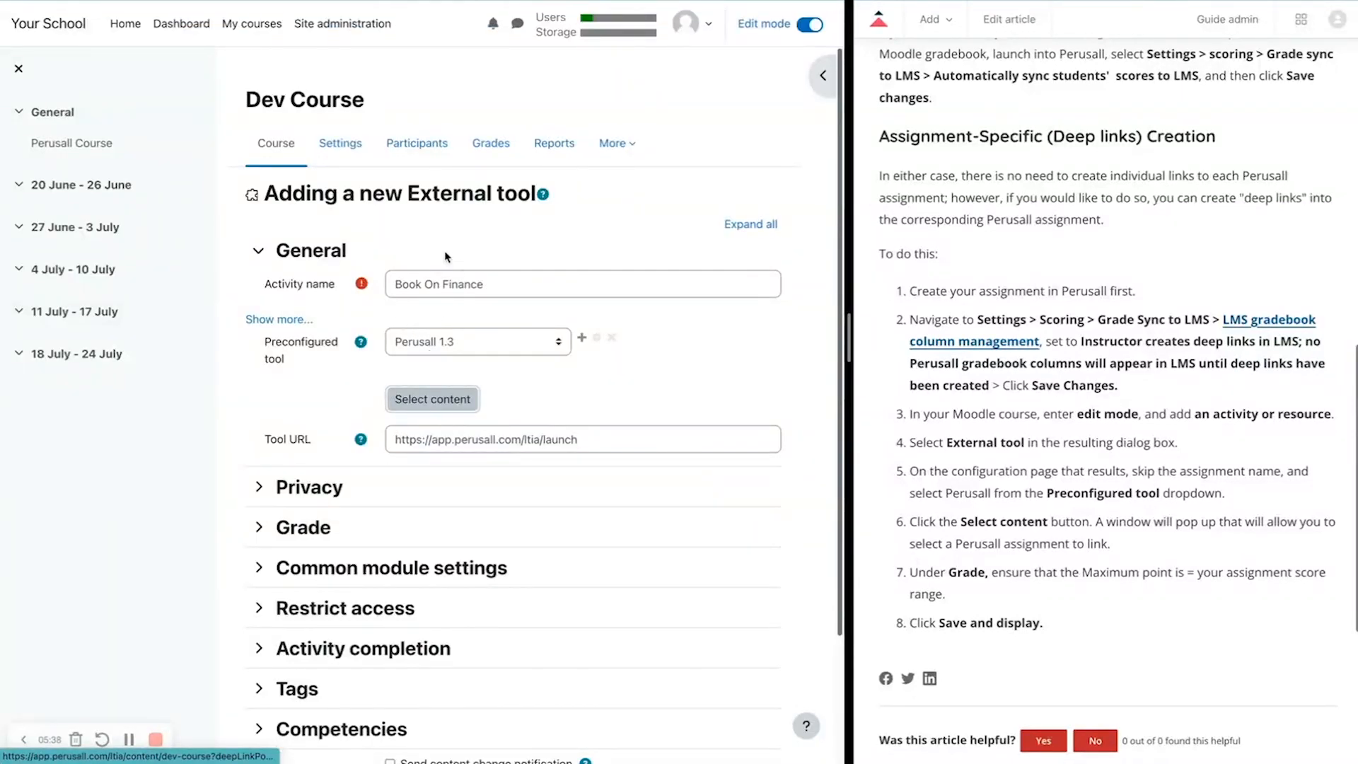
Set the maximum grade to 3 and save and display the Book On Finance activity.
scroll(down, 3)
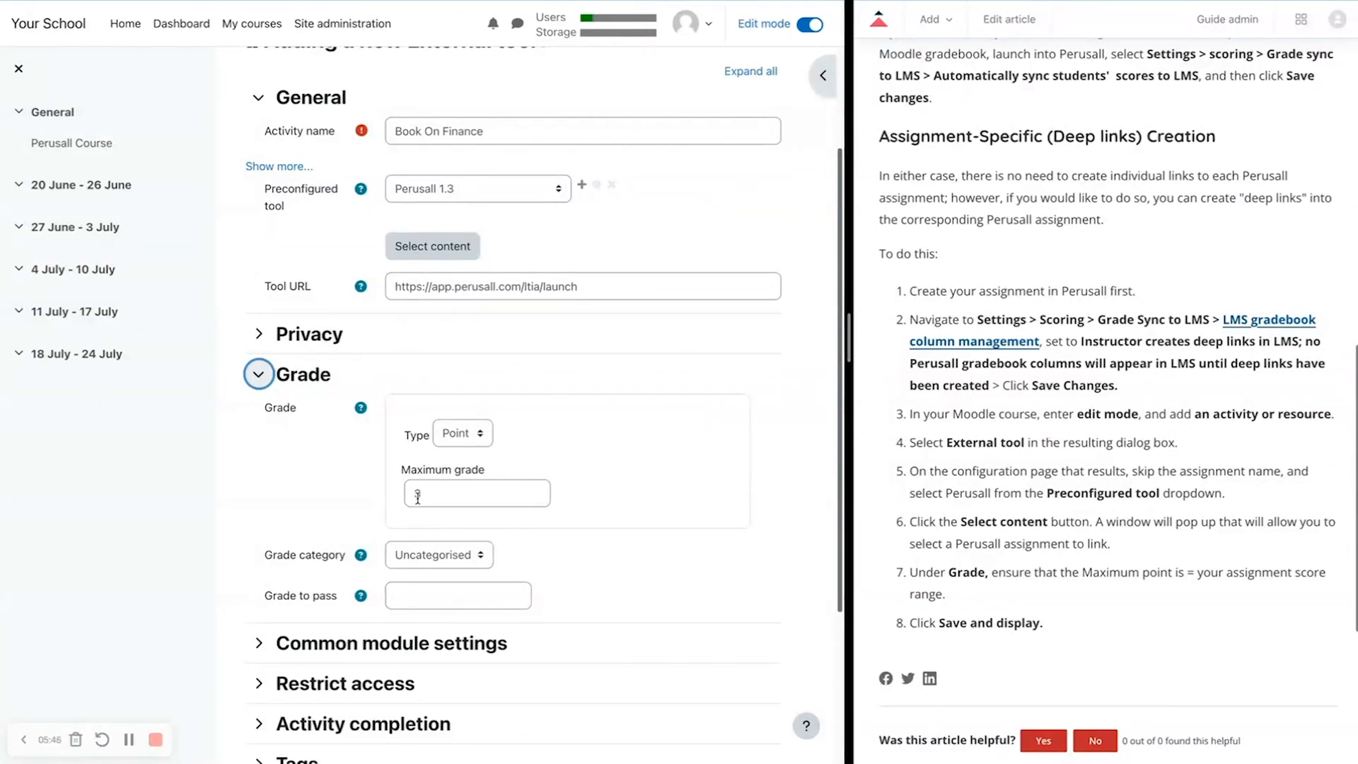
text(3)
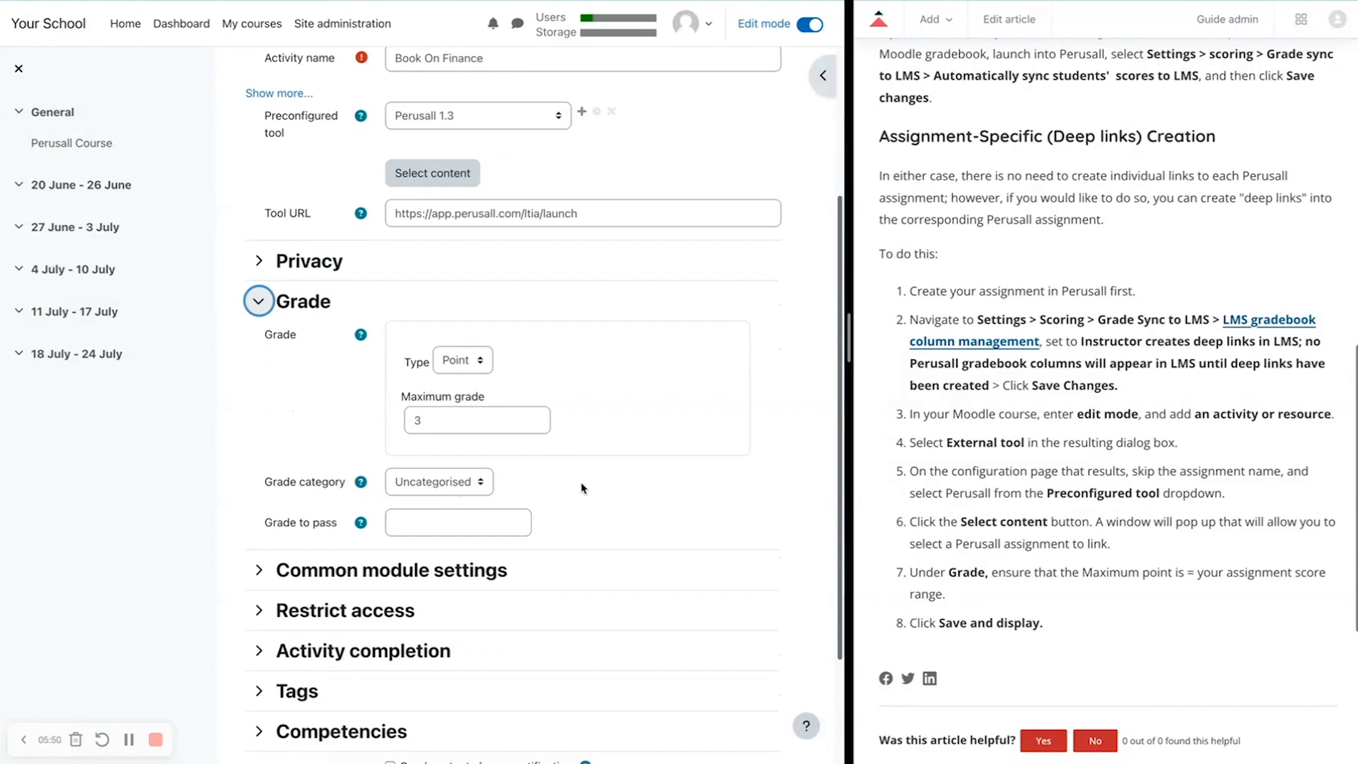
scroll(down, 3)
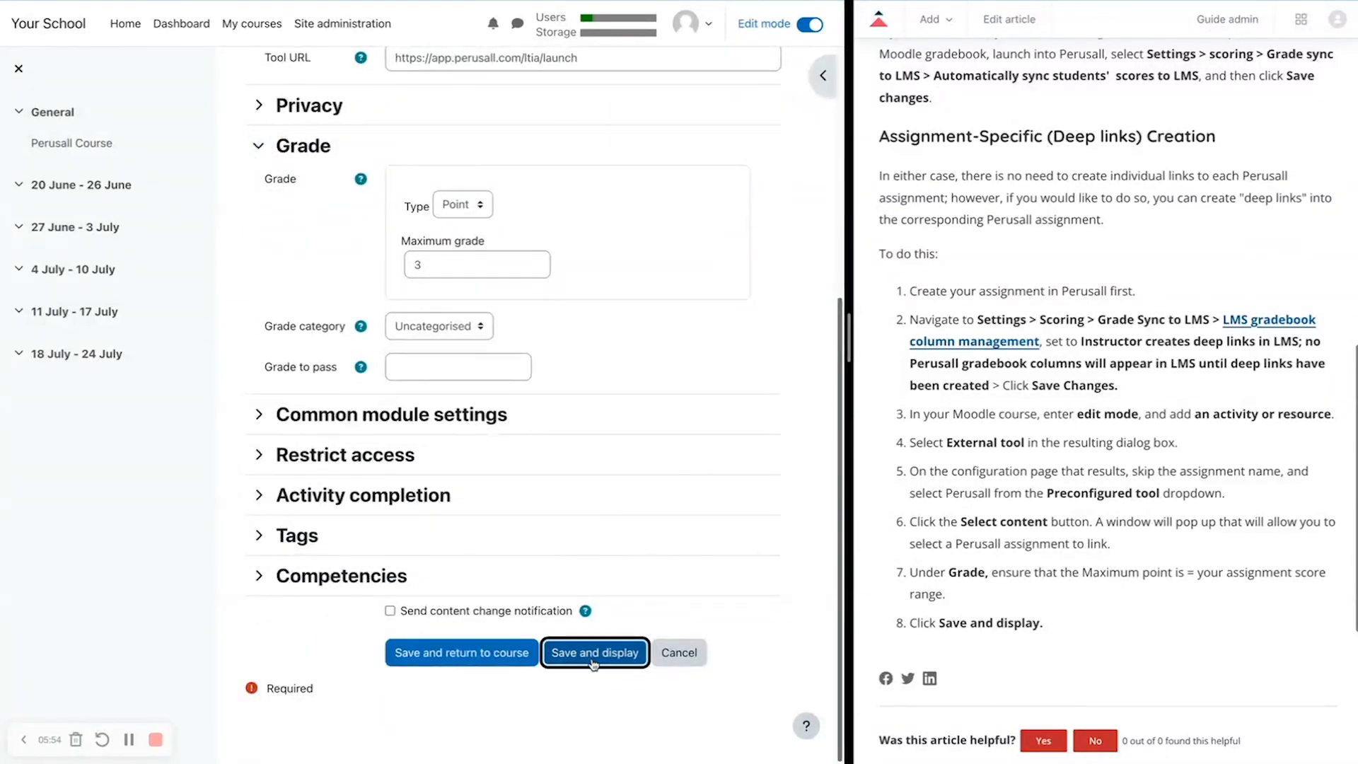
click(596, 652)
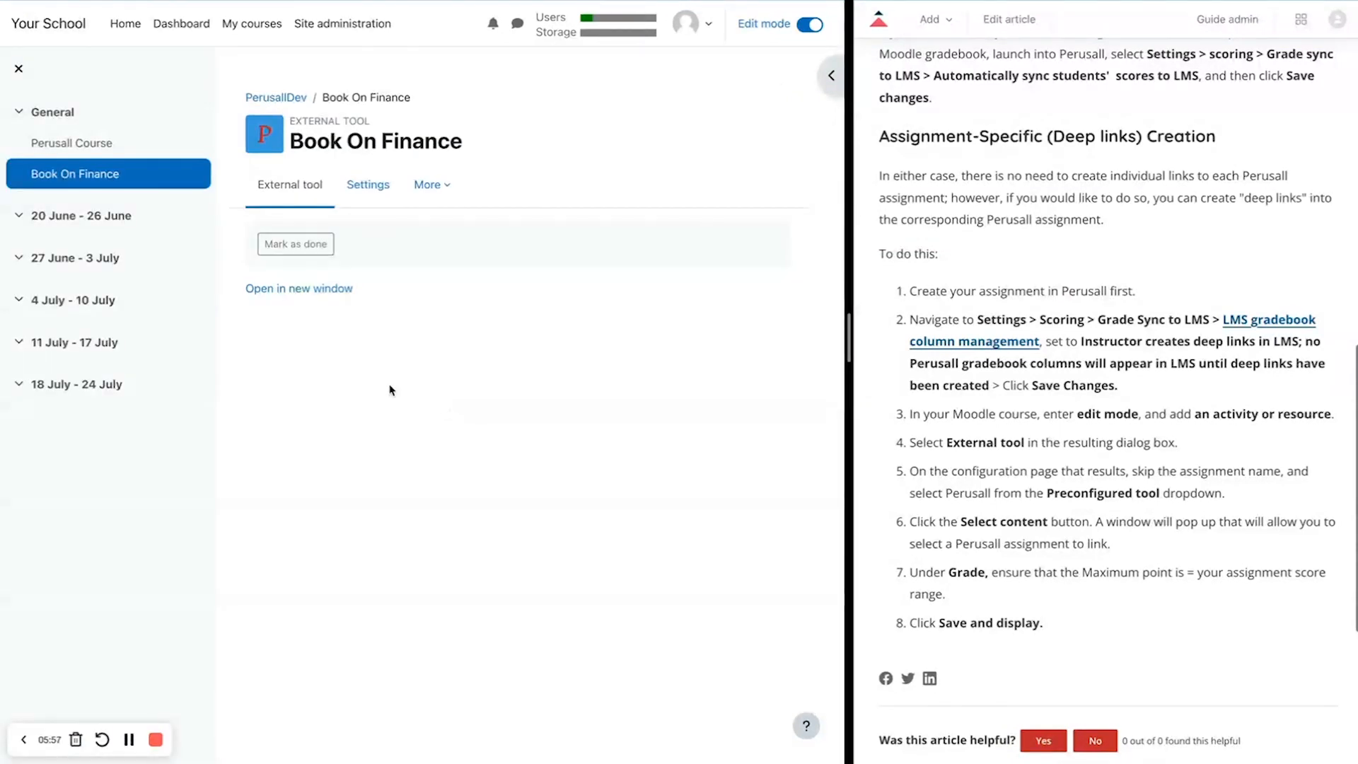
mouse_move(334, 337)
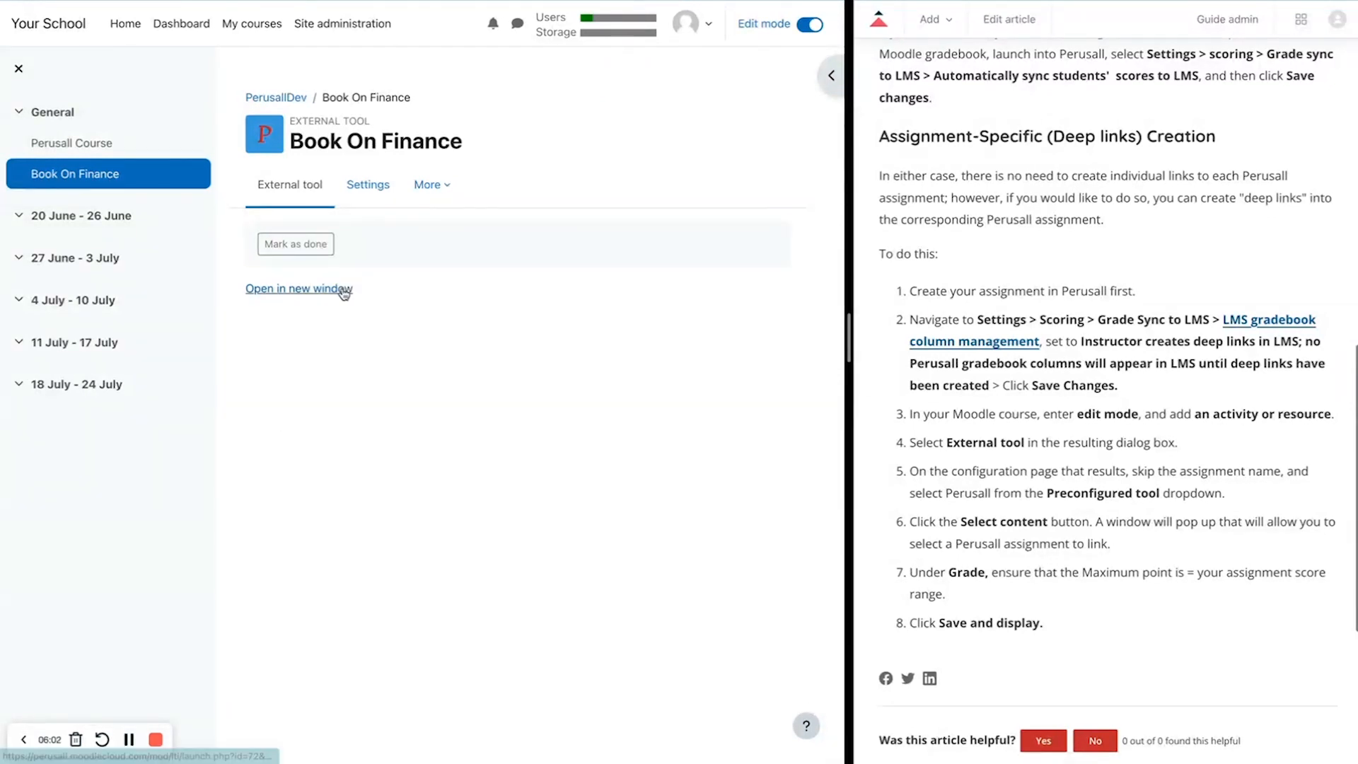
Launch the Book On Finance assignment in a new window.
click(299, 289)
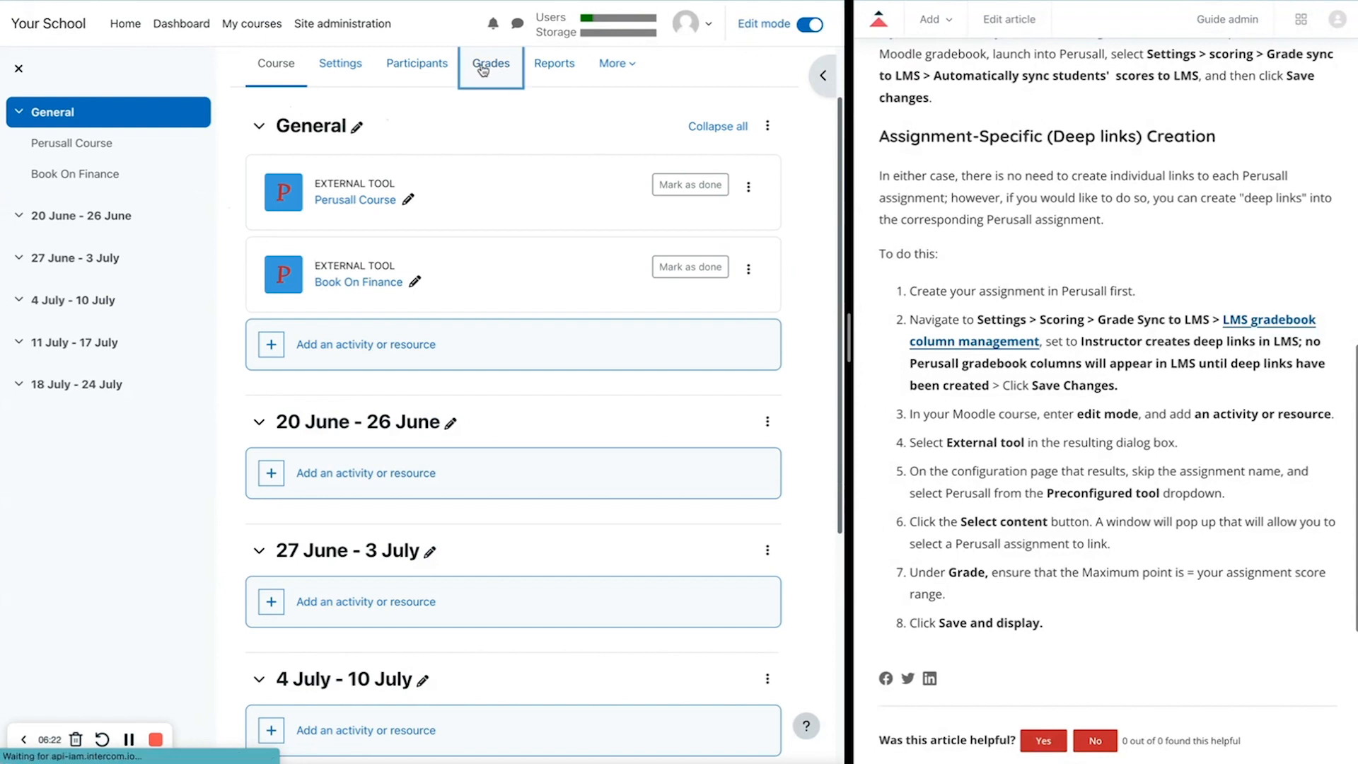
View the gradebook showing separate Perusall Course and Book On Finance columns.
click(491, 63)
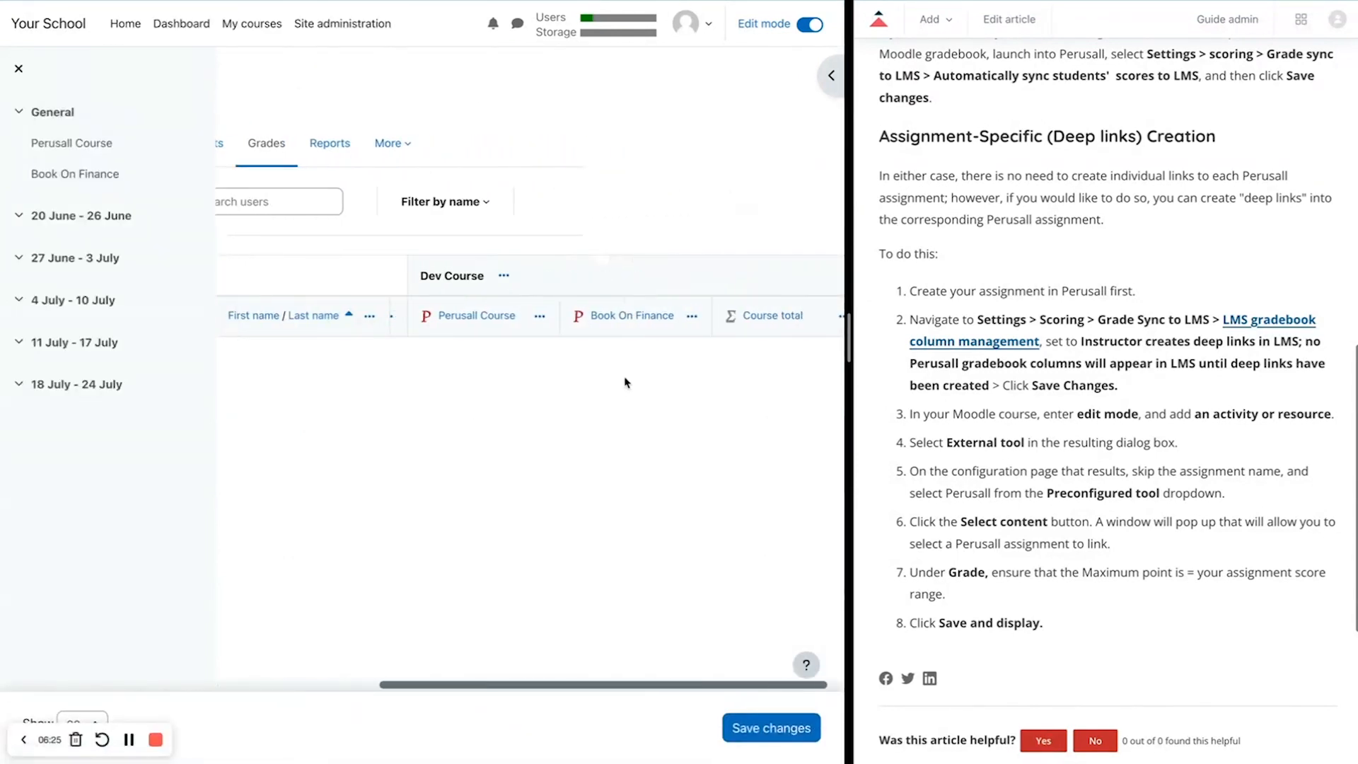